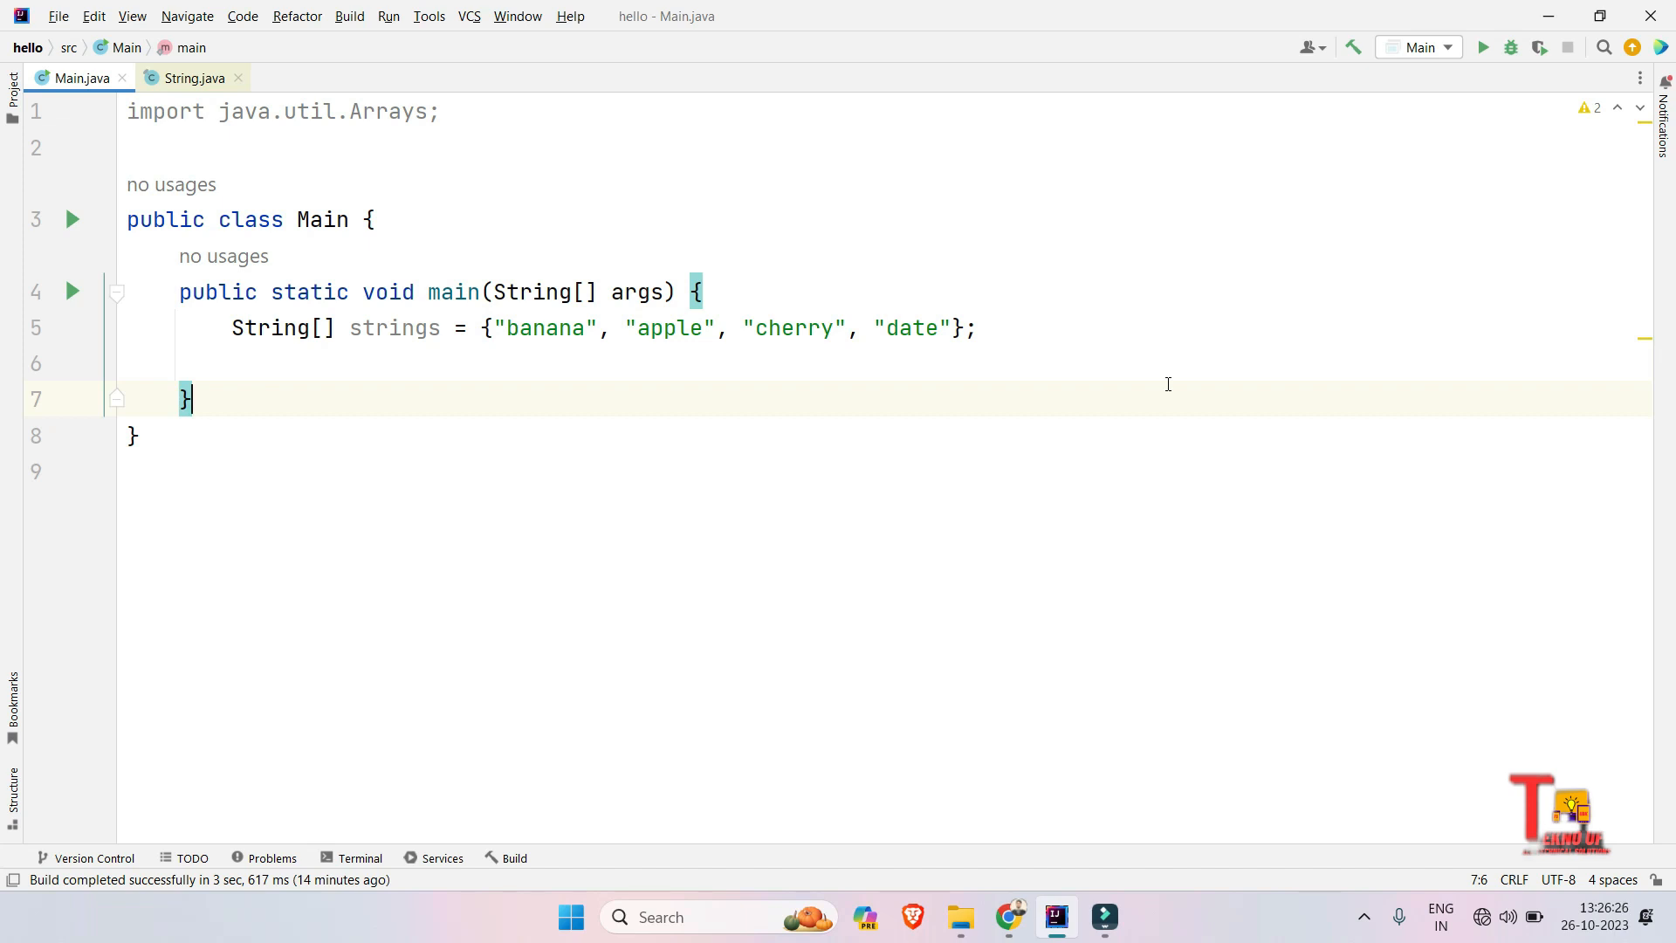
{"action": "mouse_move", "coordinate": [845, 353]}
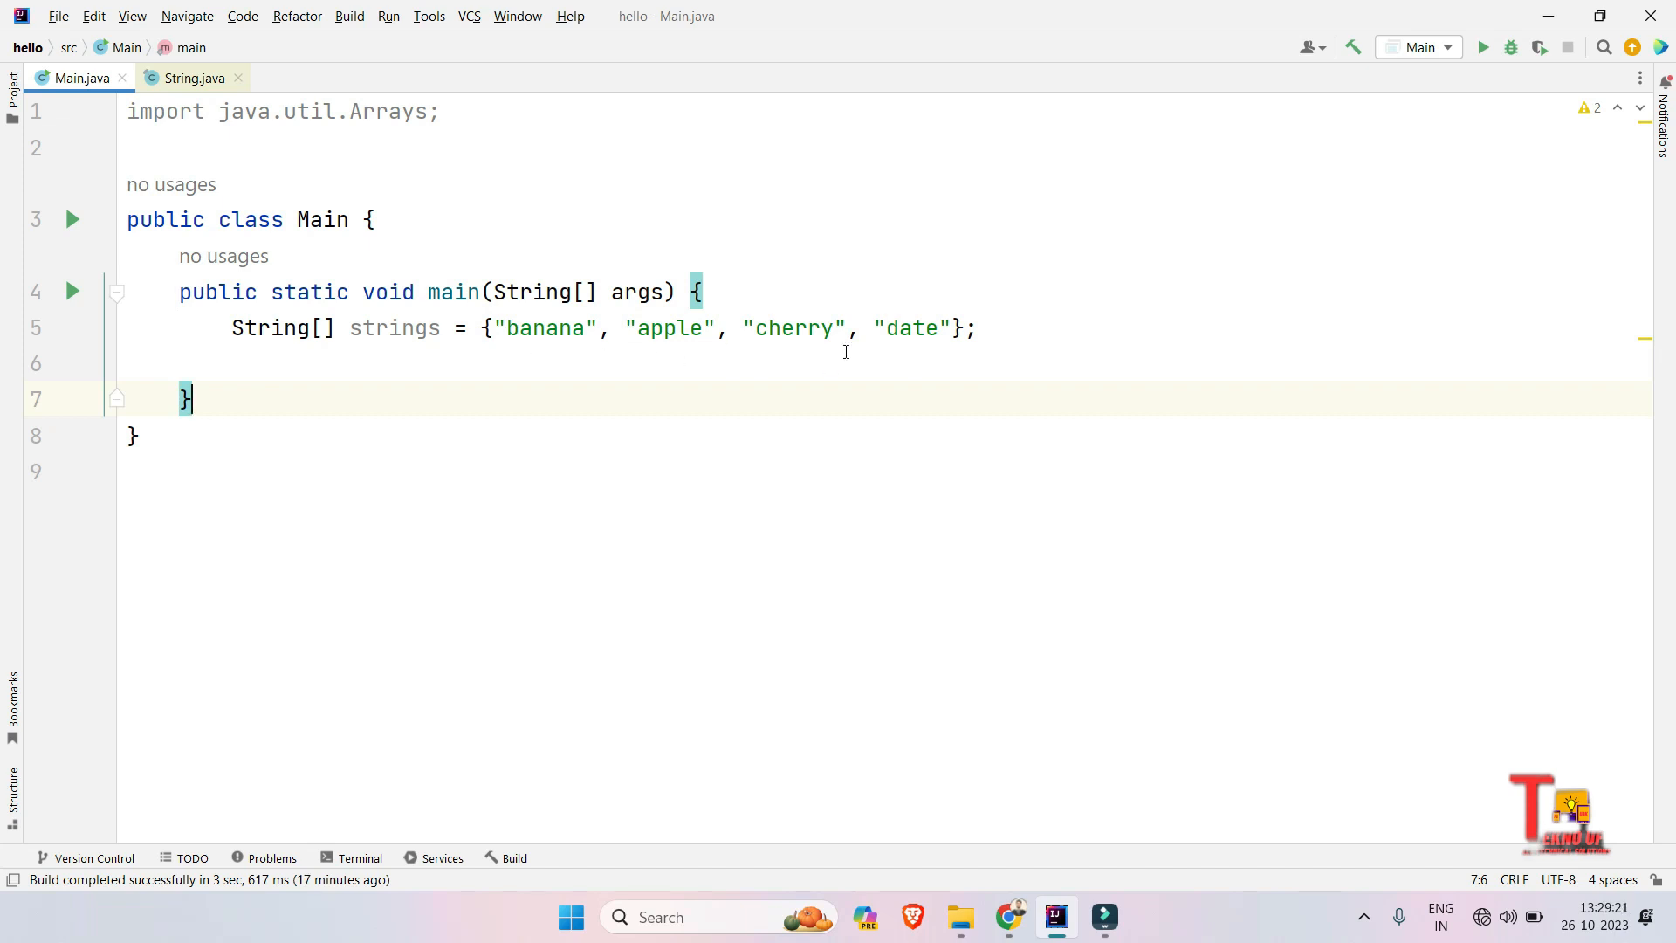
{"action": "mouse_move", "coordinate": [871, 365]}
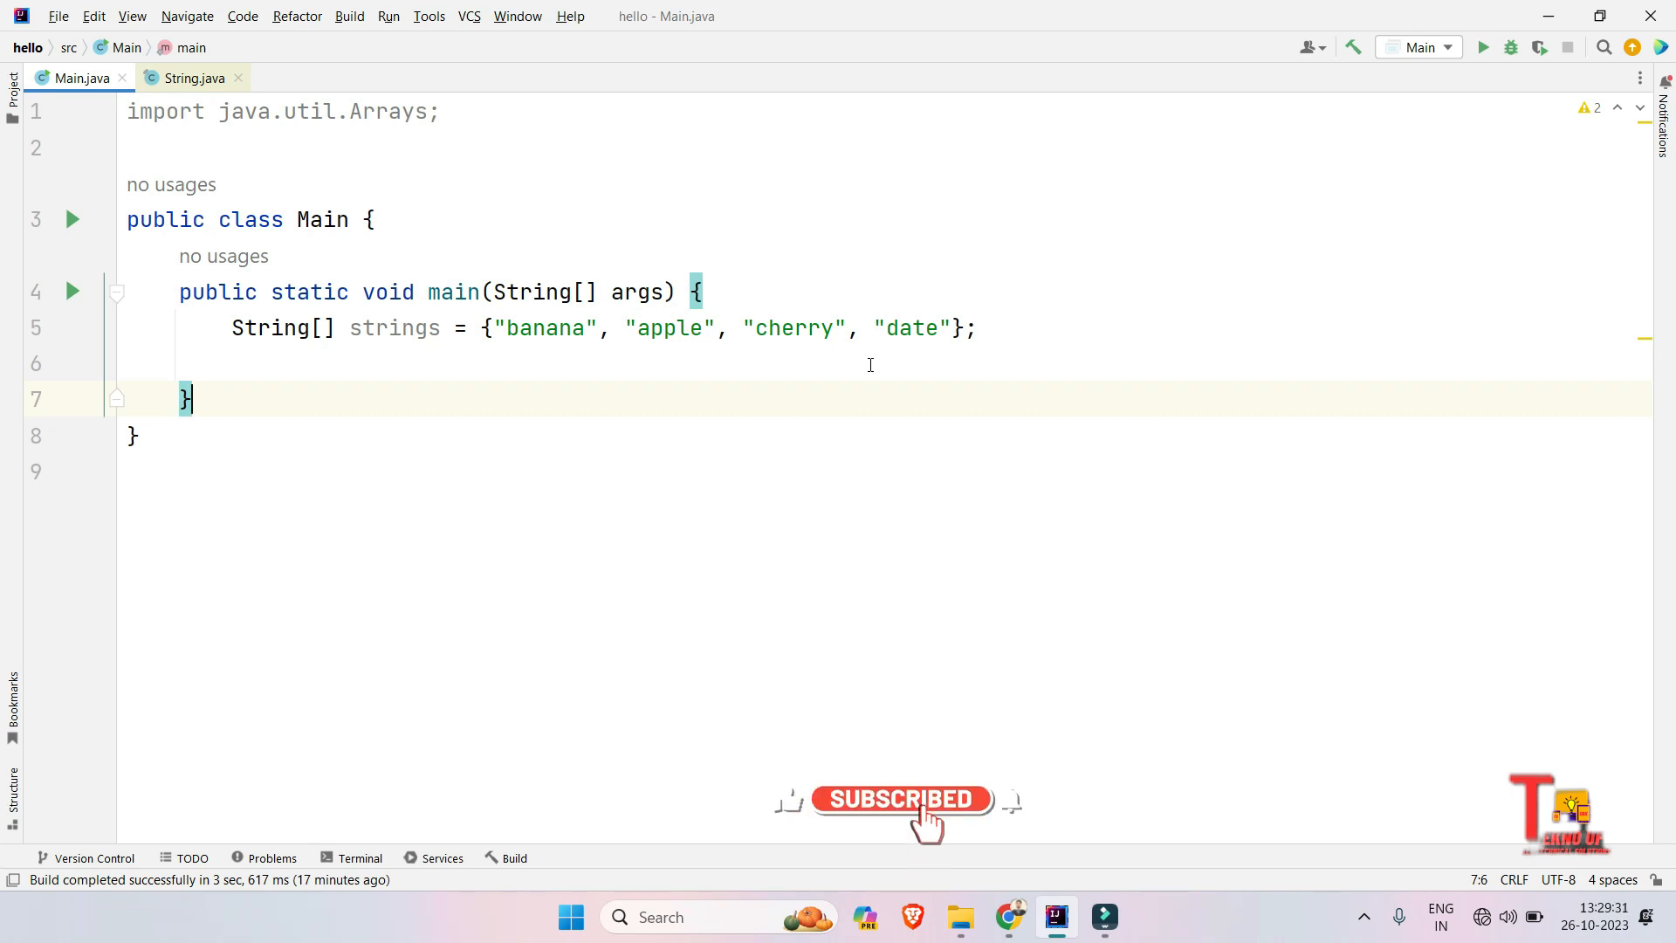
{"action": "mouse_move", "coordinate": [1015, 828]}
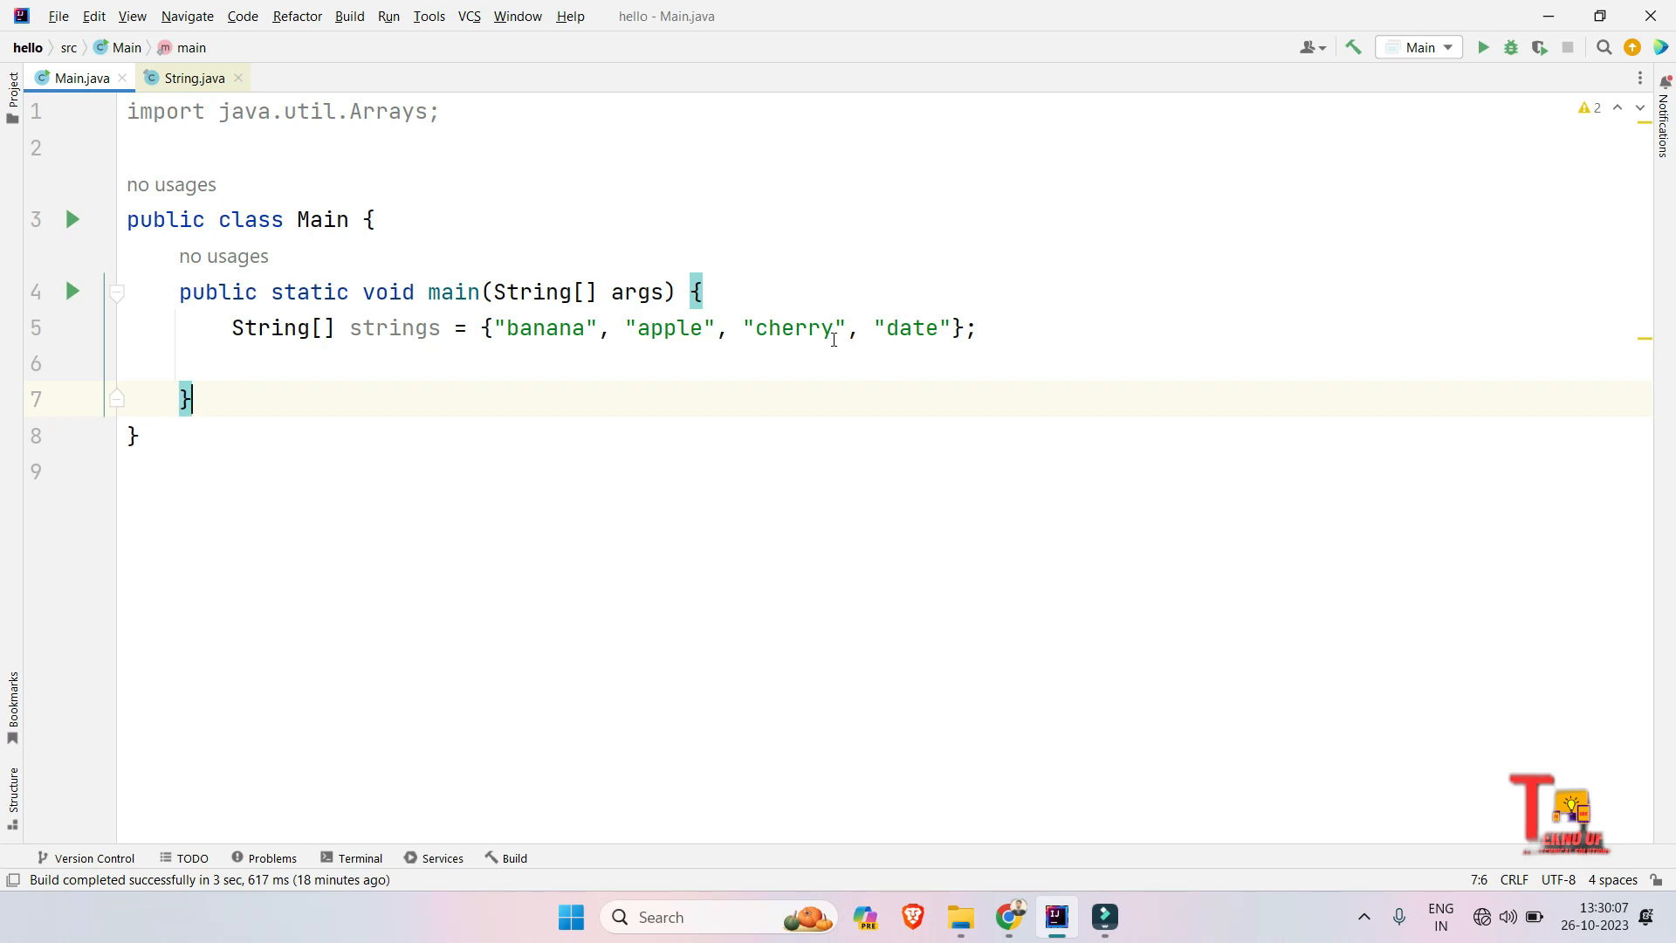
Step: Insert Arrays.sort(strings); on a new line right after the fruit array declaration
{"action": "key", "text": "enter"}
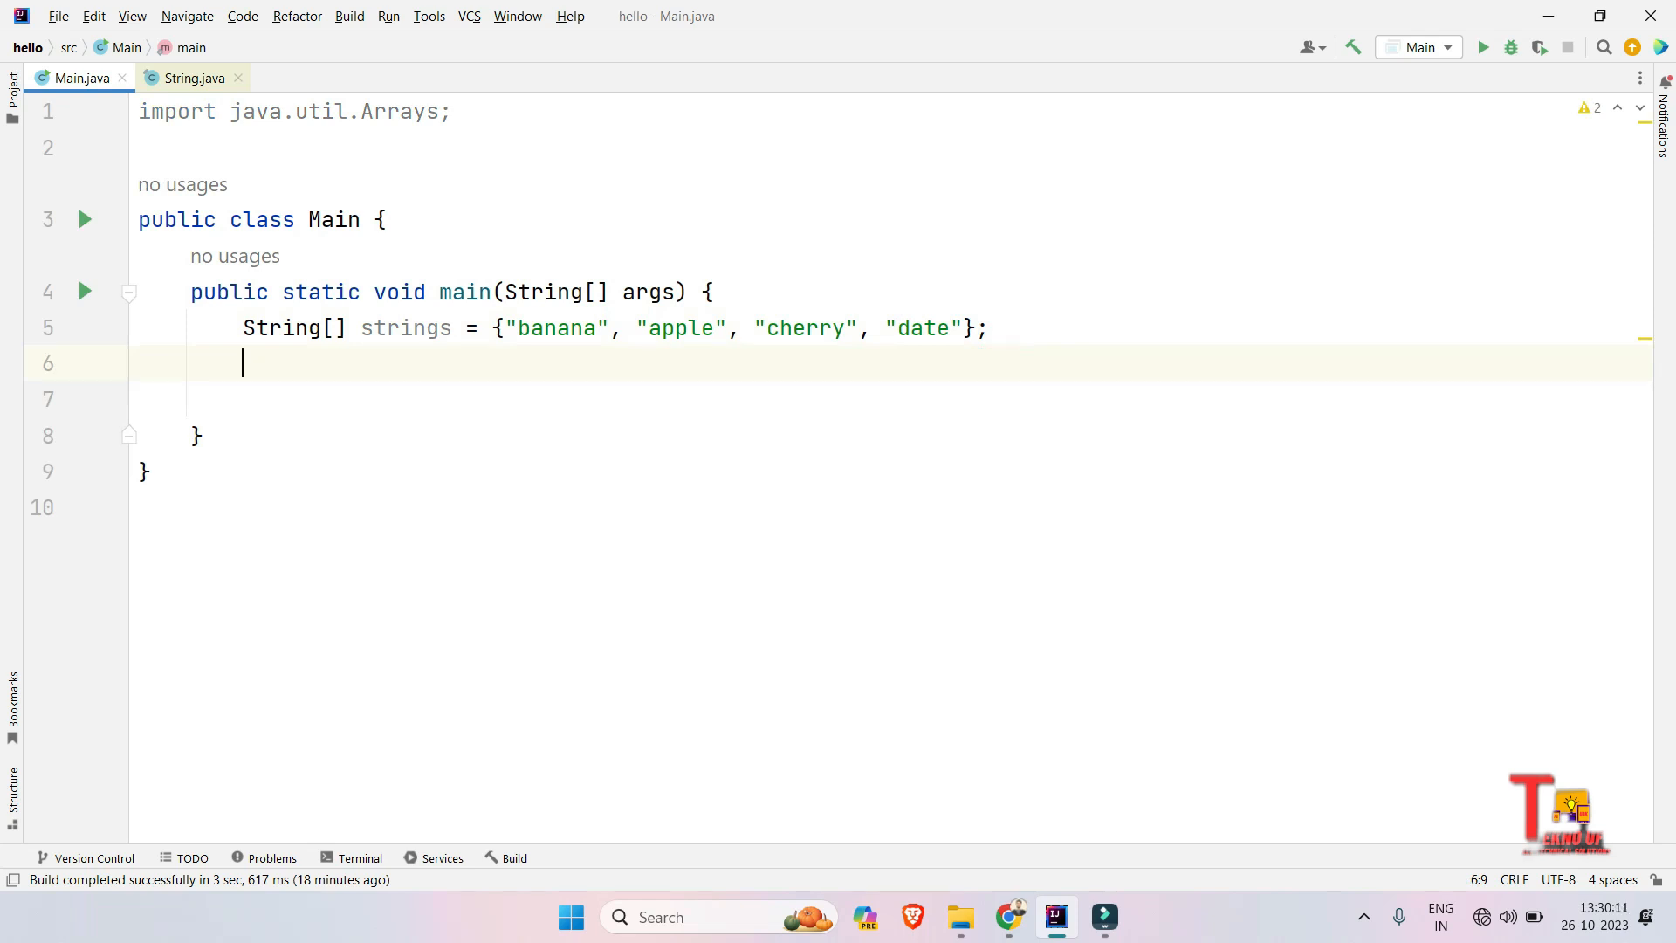
{"action": "mouse_move", "coordinate": [571, 149]}
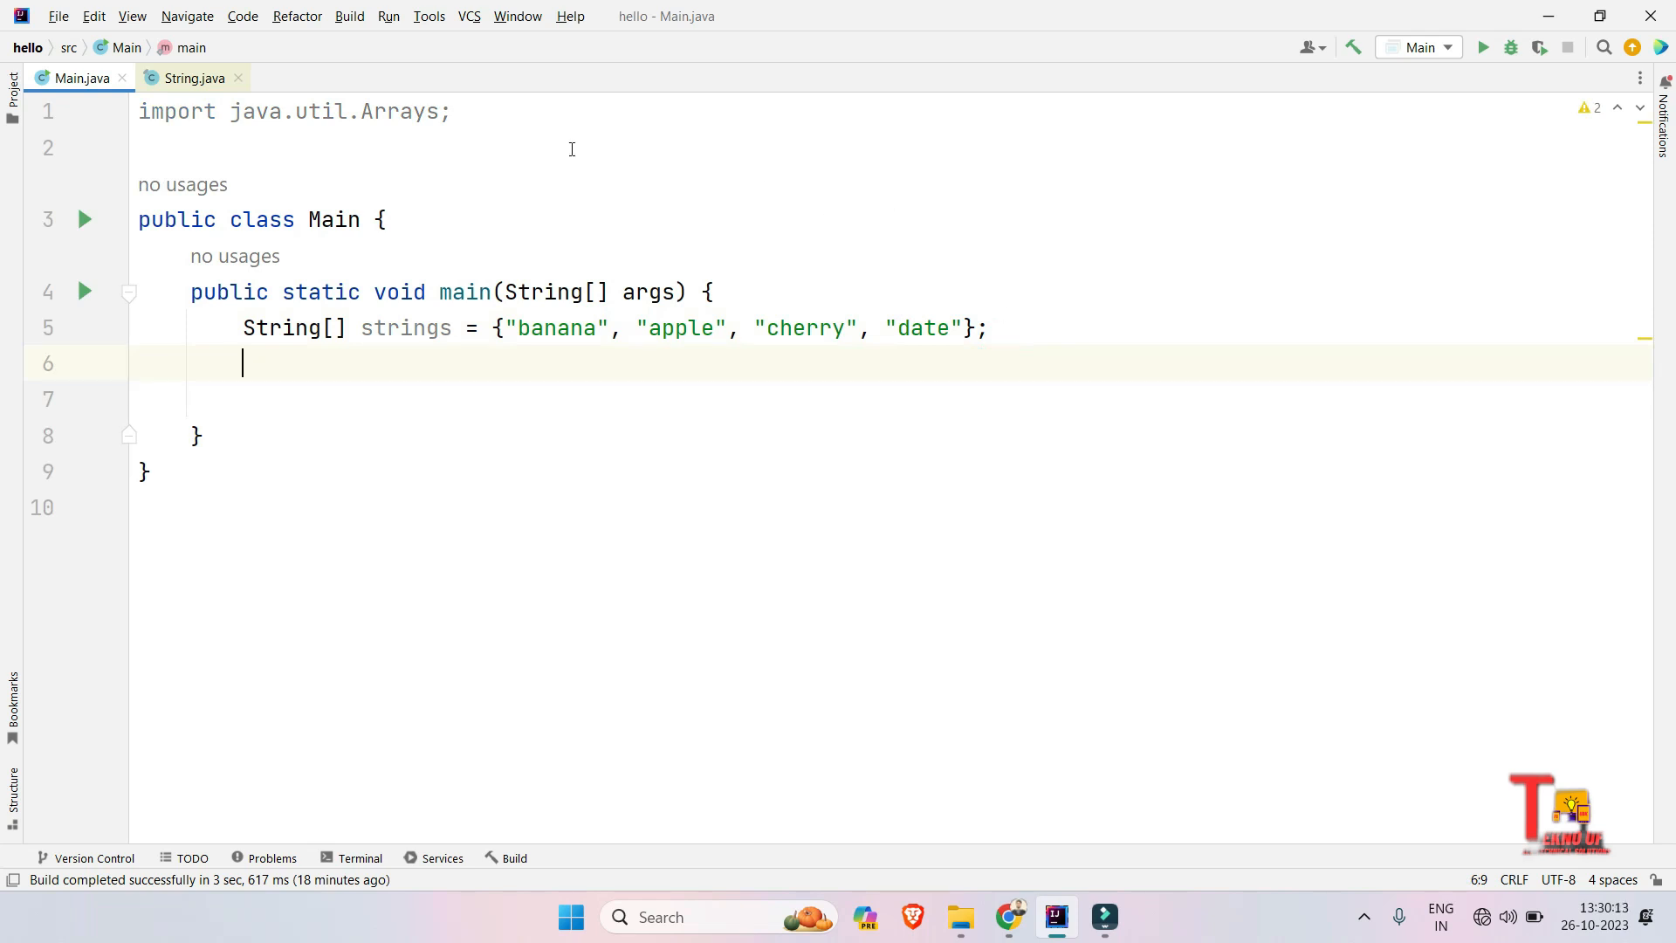
{"action": "mouse_move", "coordinate": [522, 220]}
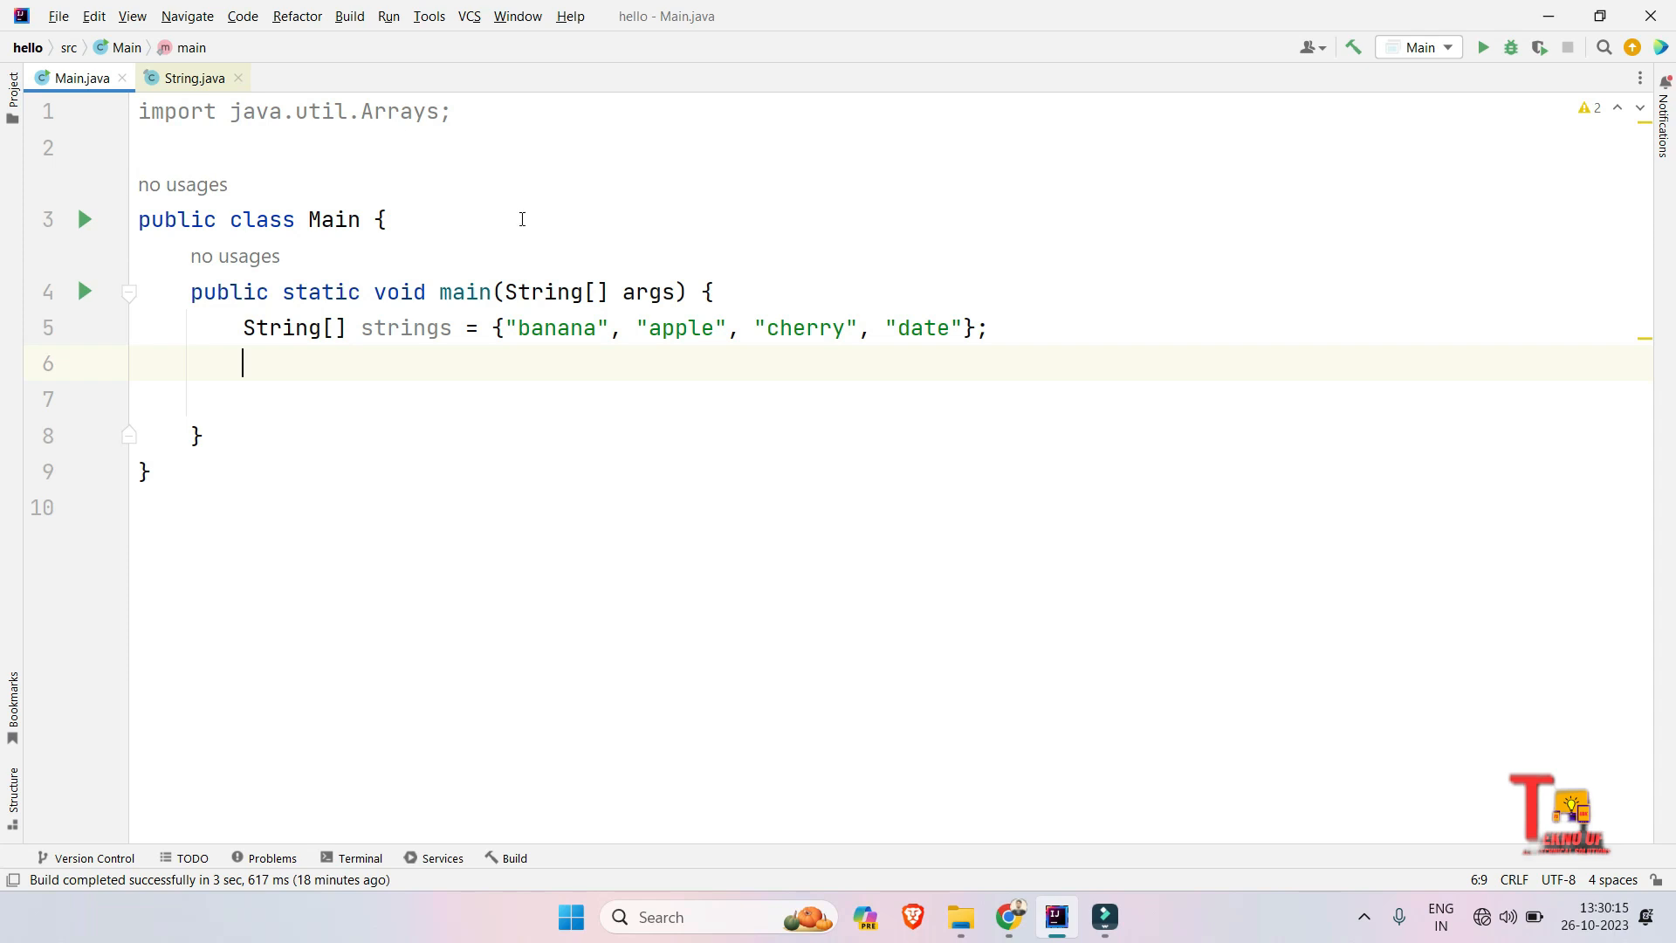
{"action": "type", "text": "Ar"}
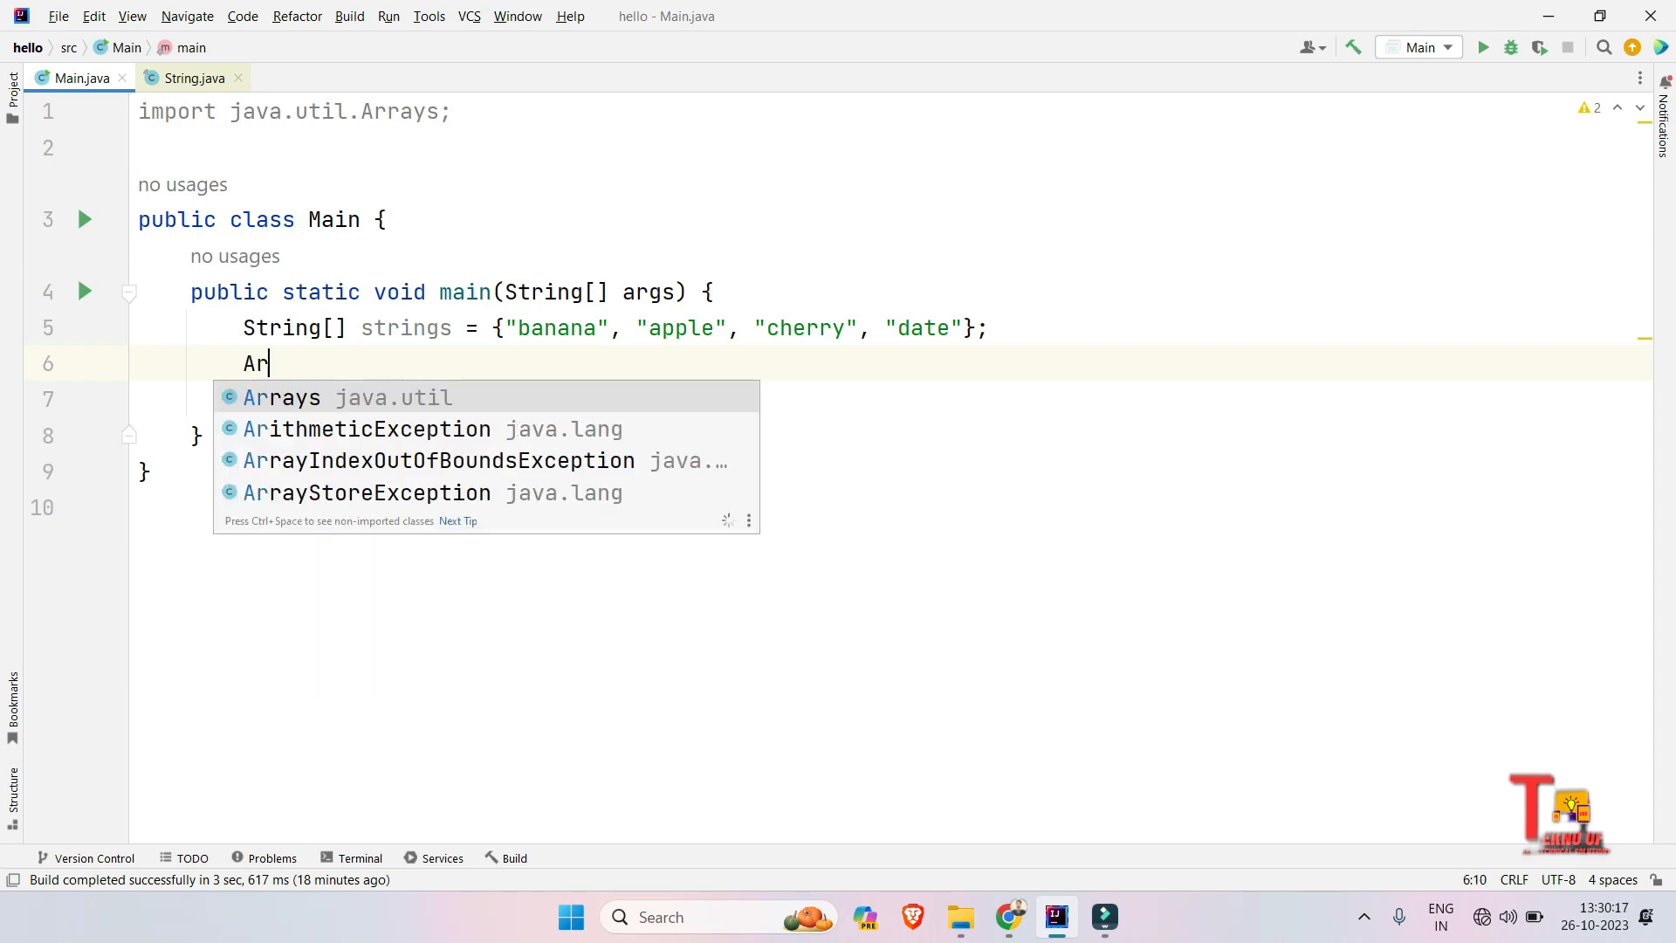
{"action": "type", "text": "rays"}
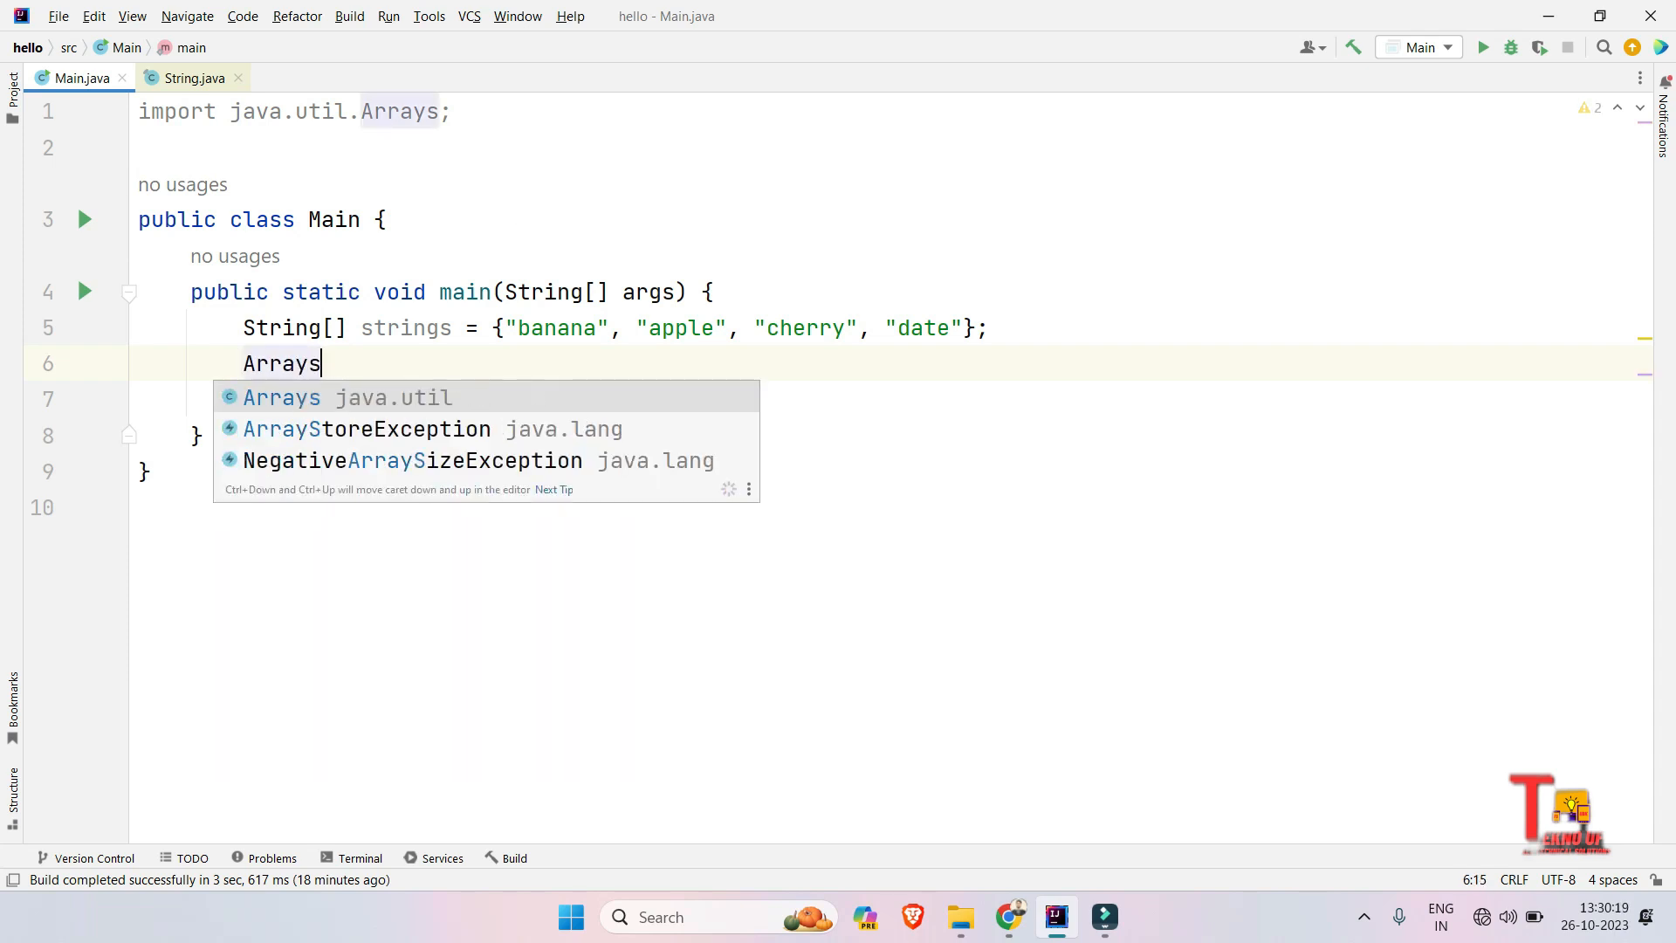
{"action": "type", "text": ".sort();"}
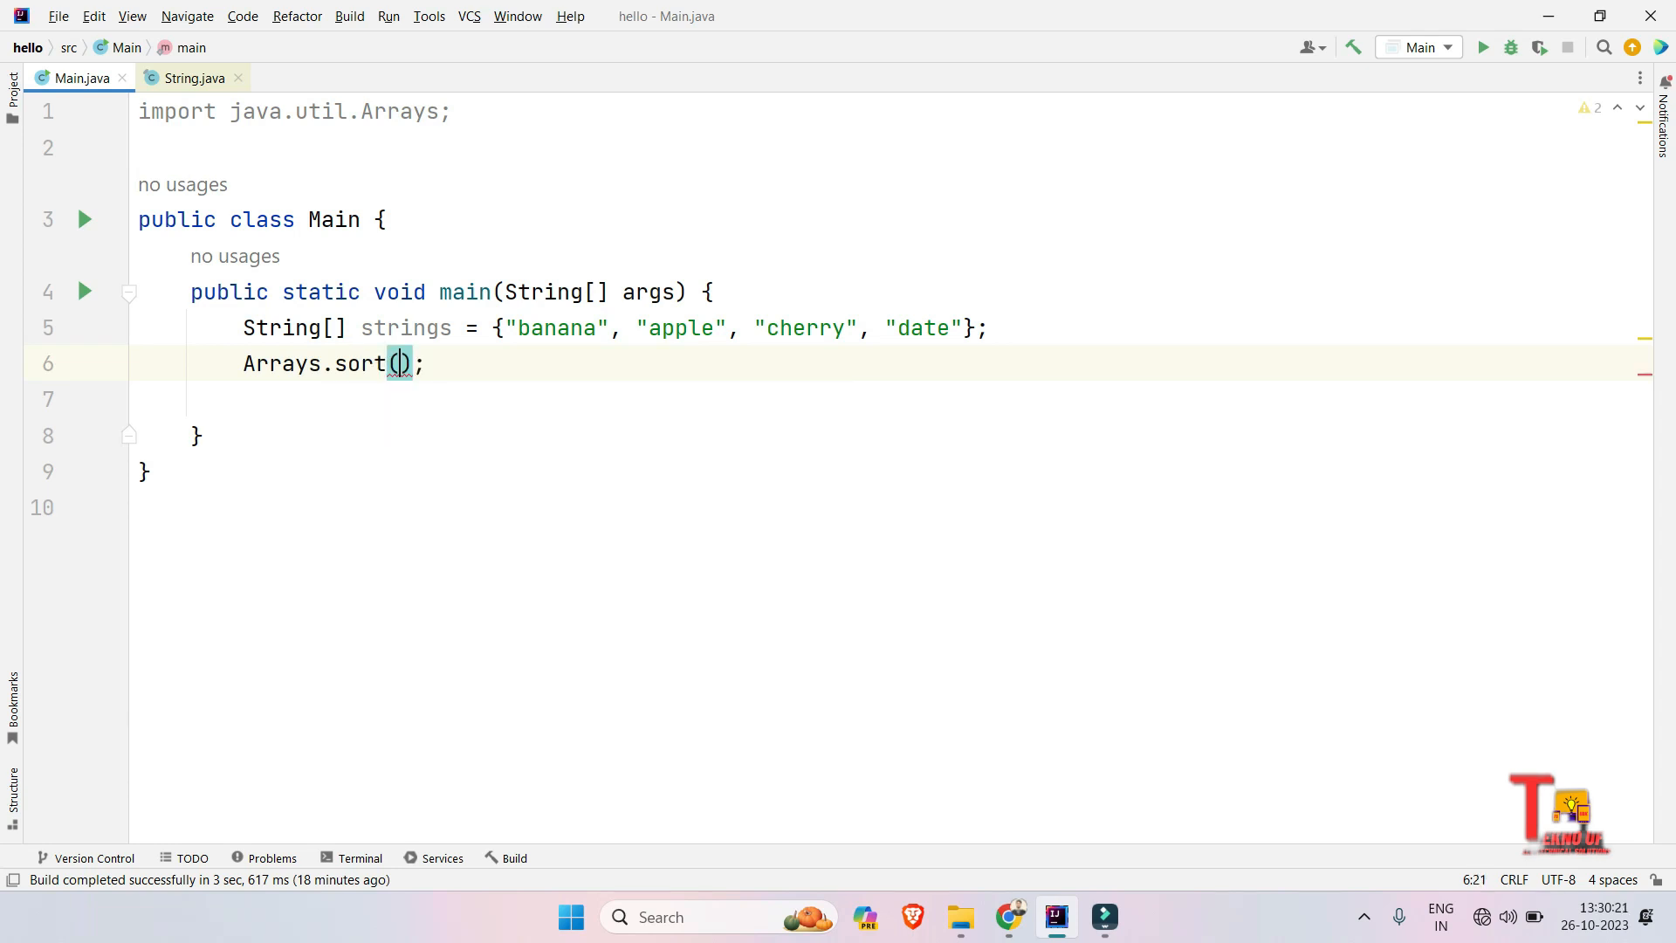
{"action": "type", "text": "strings"}
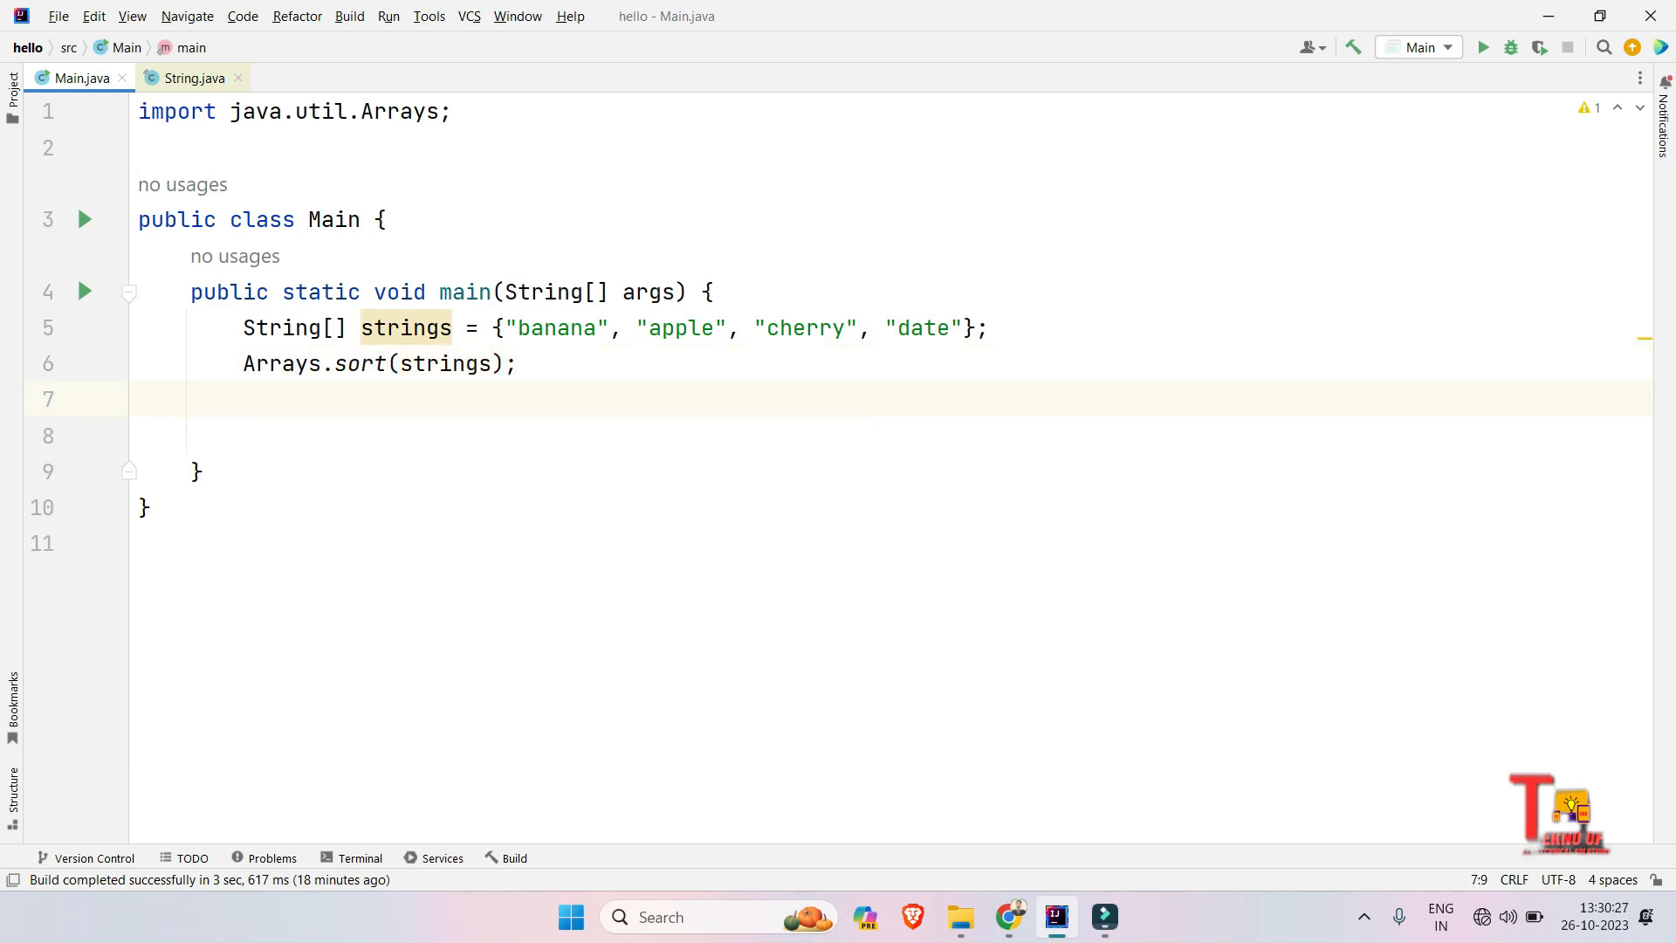
{"action": "mouse_move", "coordinate": [614, 328]}
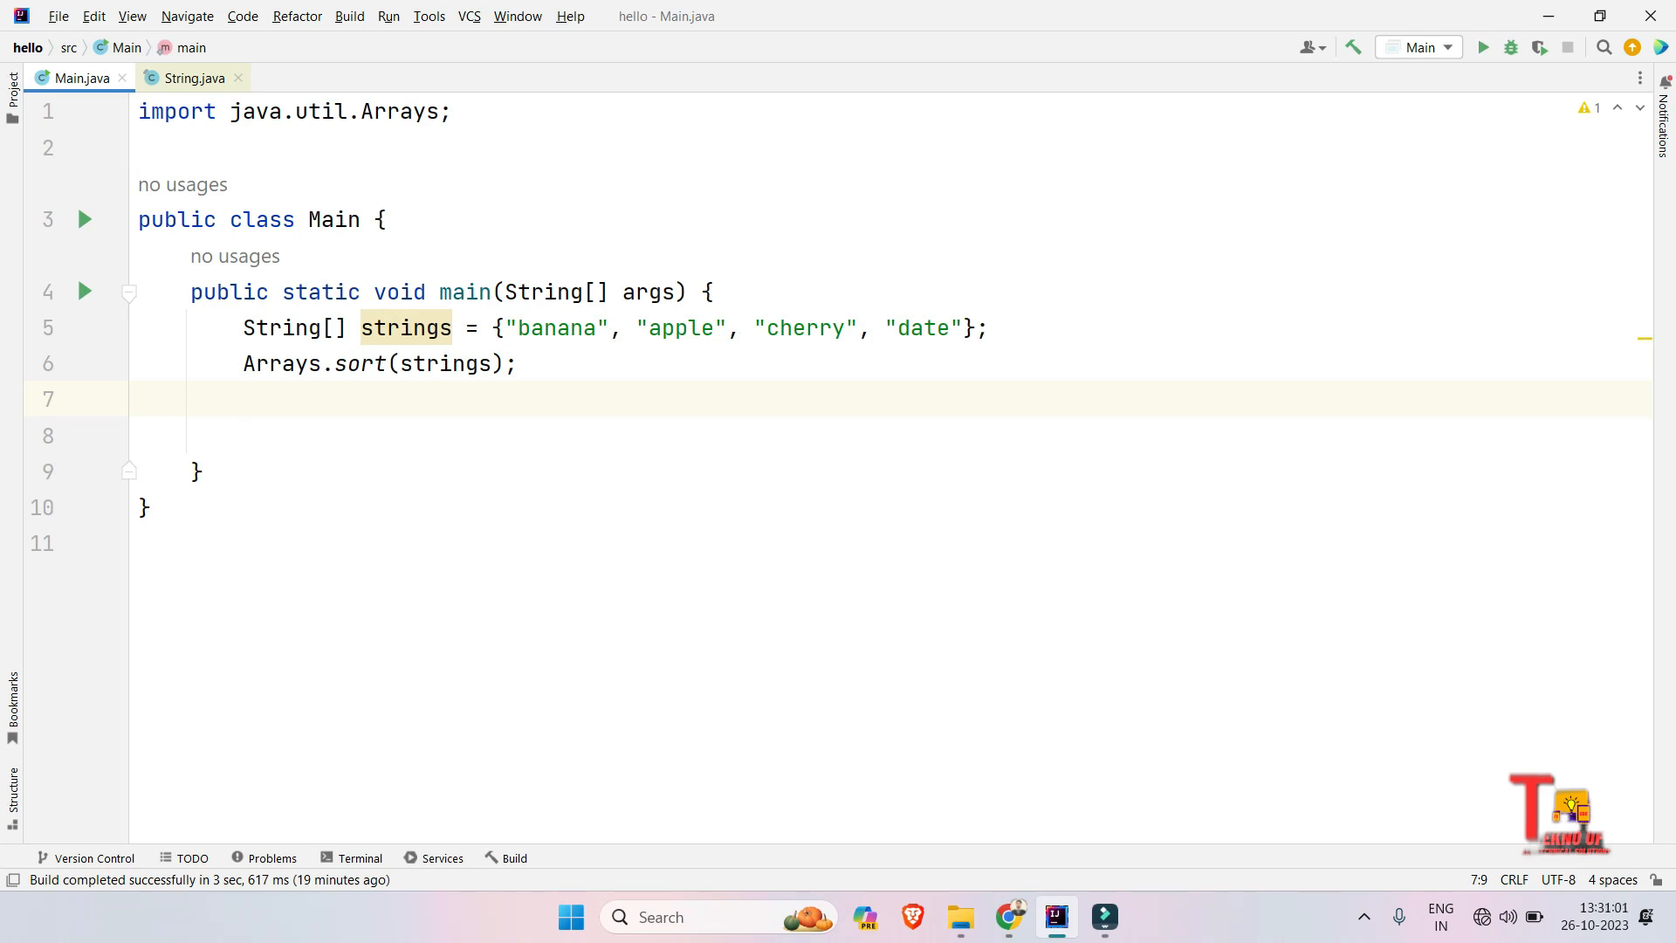
Step: Add a for (String st : strings) loop that prints each element with System.out.println(st)
{"action": "type", "text": "for("}
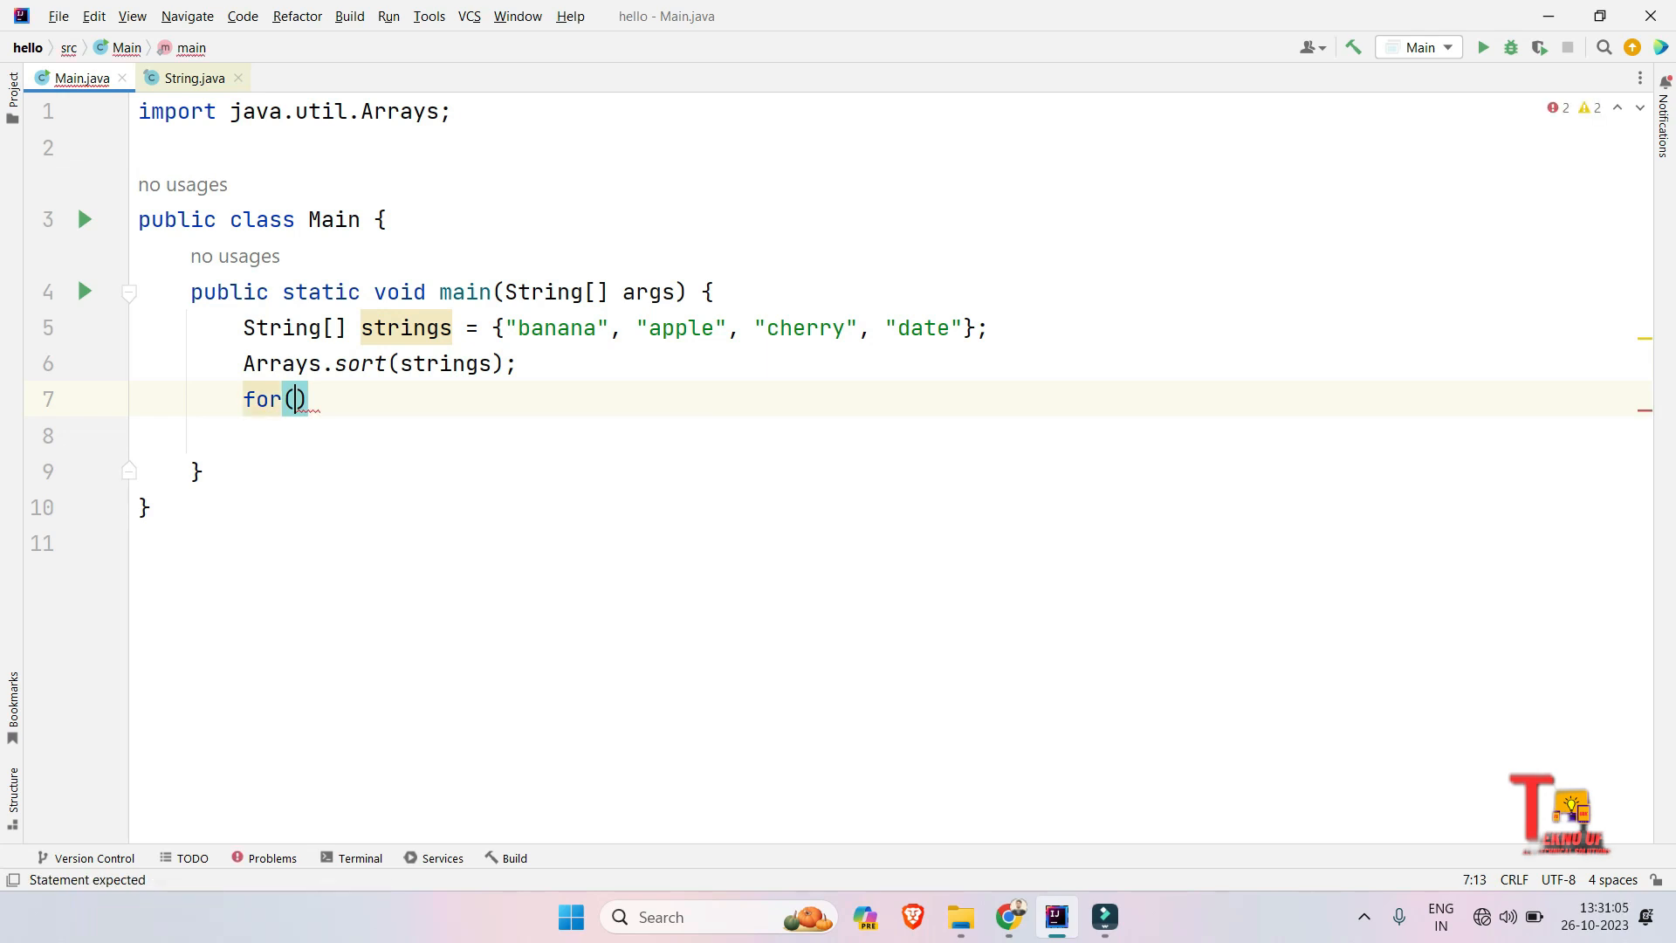
{"action": "type", "text": "String s"}
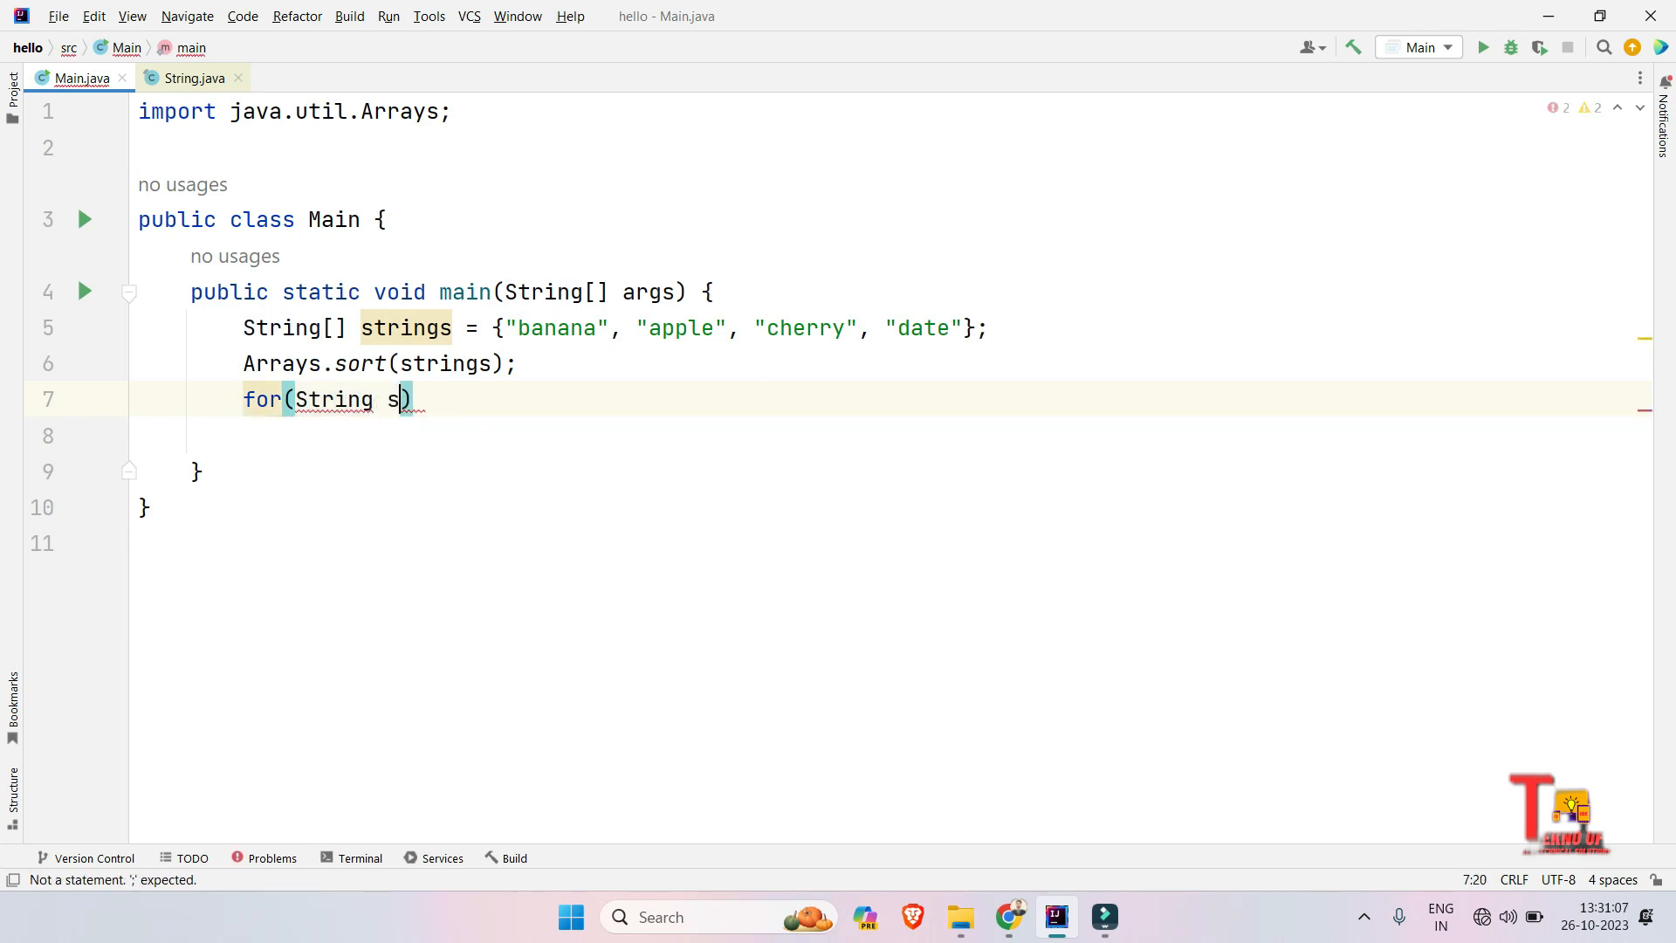
{"action": "type", "text": "t:s"}
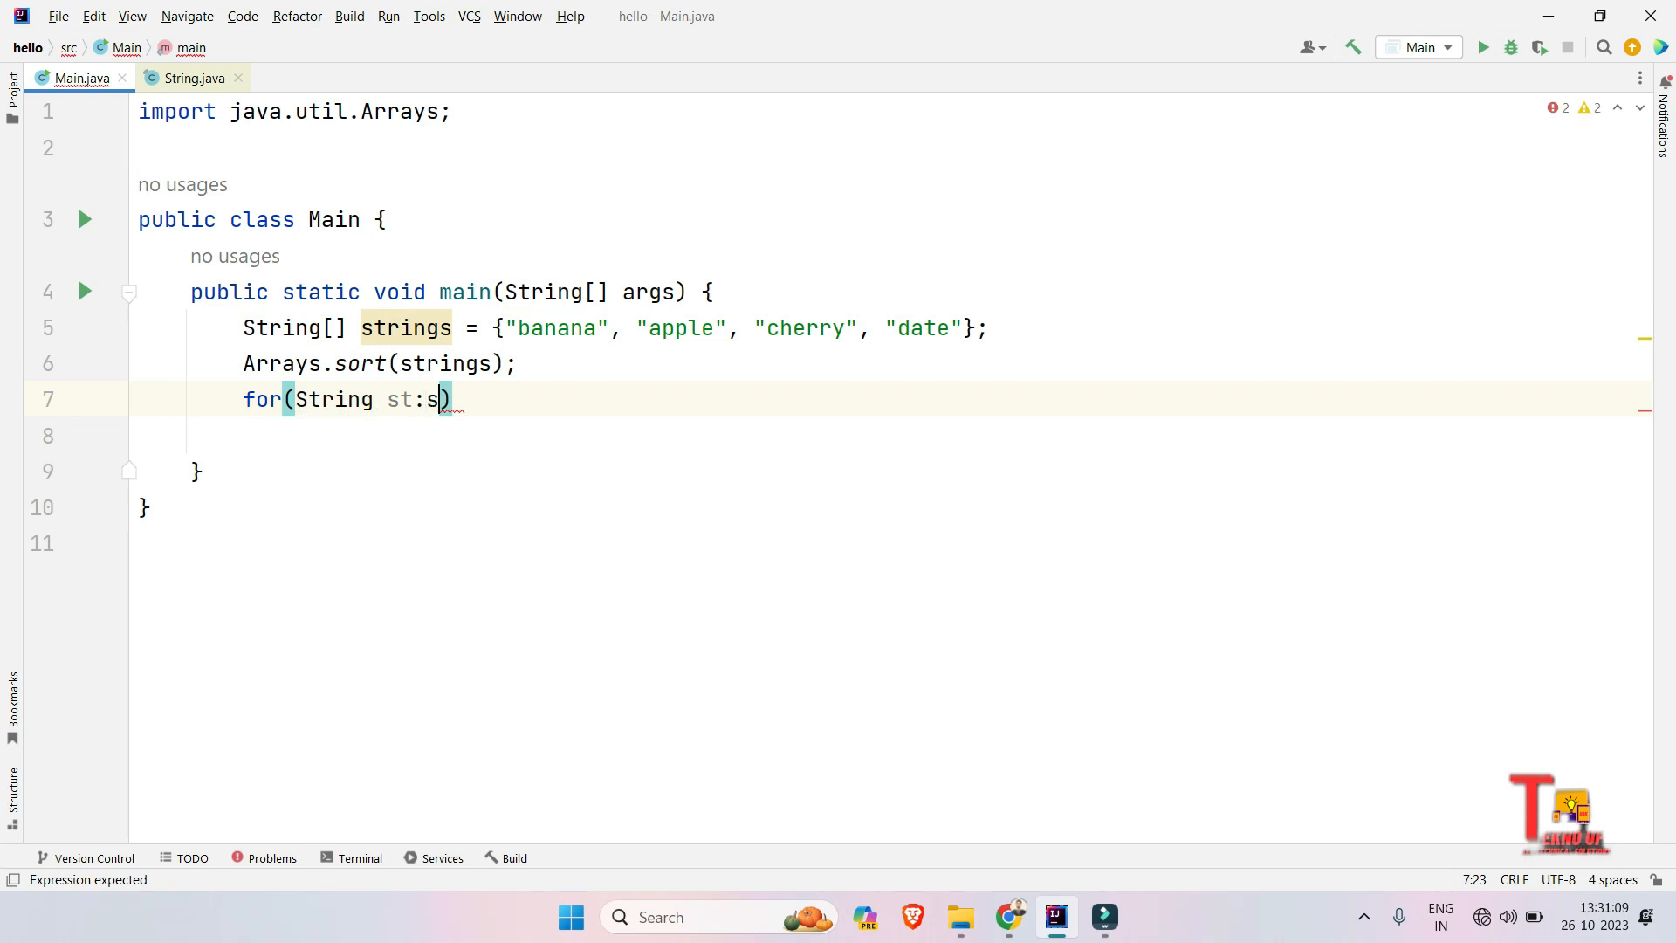
{"action": "type", "text": "trings"}
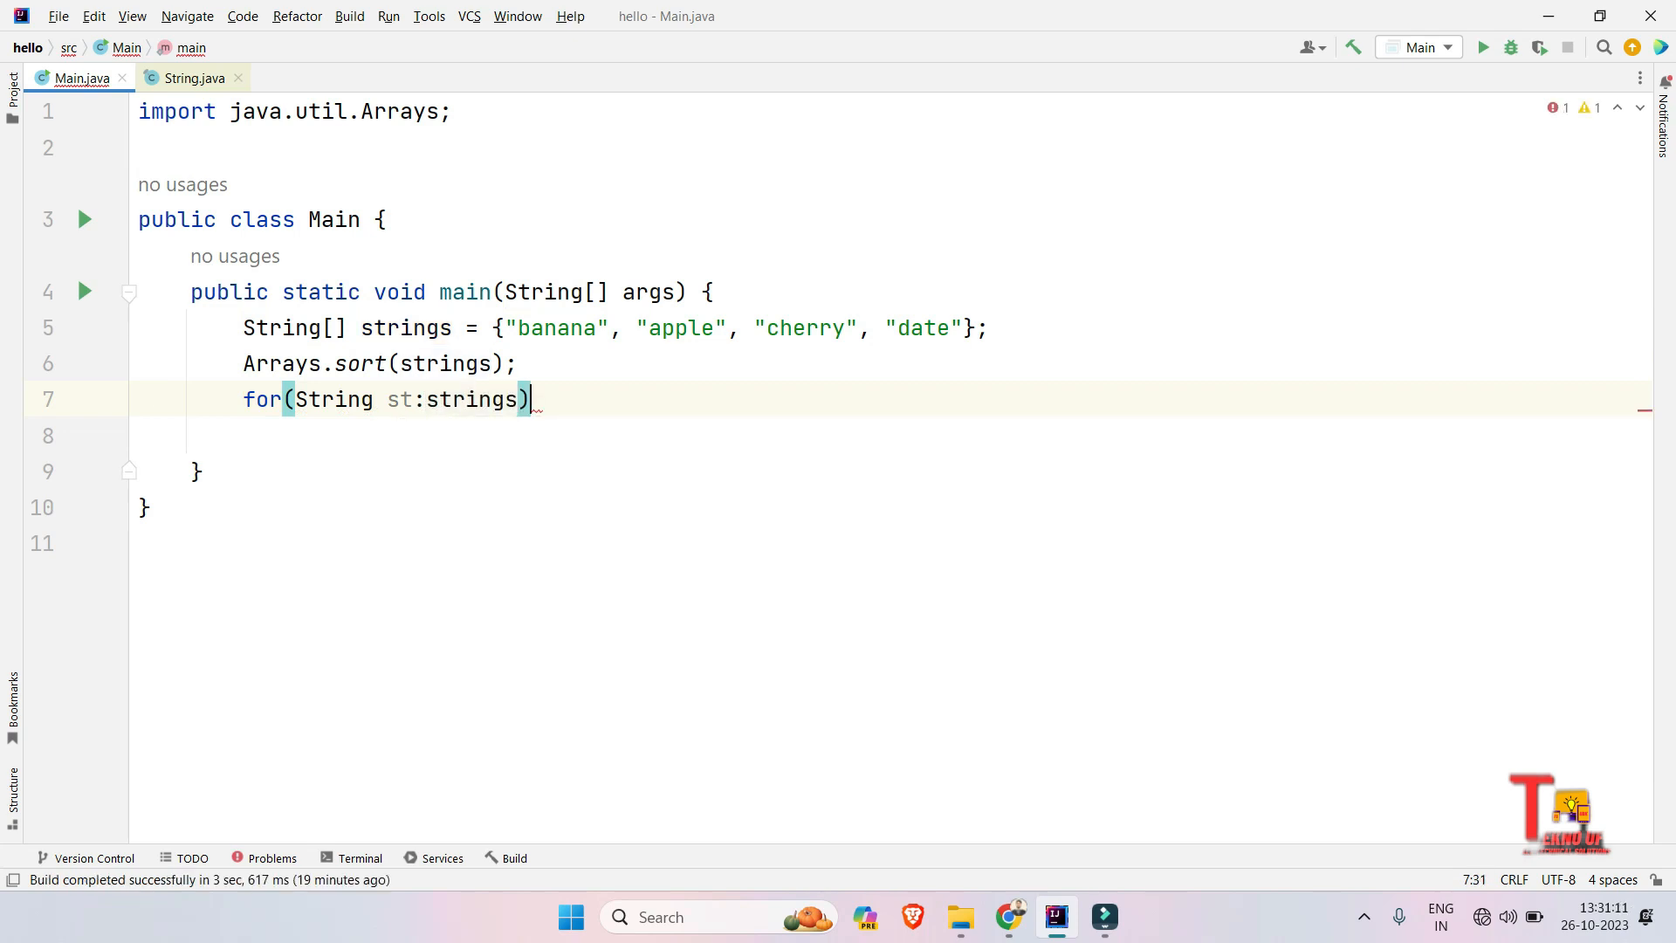
{"action": "type", "text": "{"}
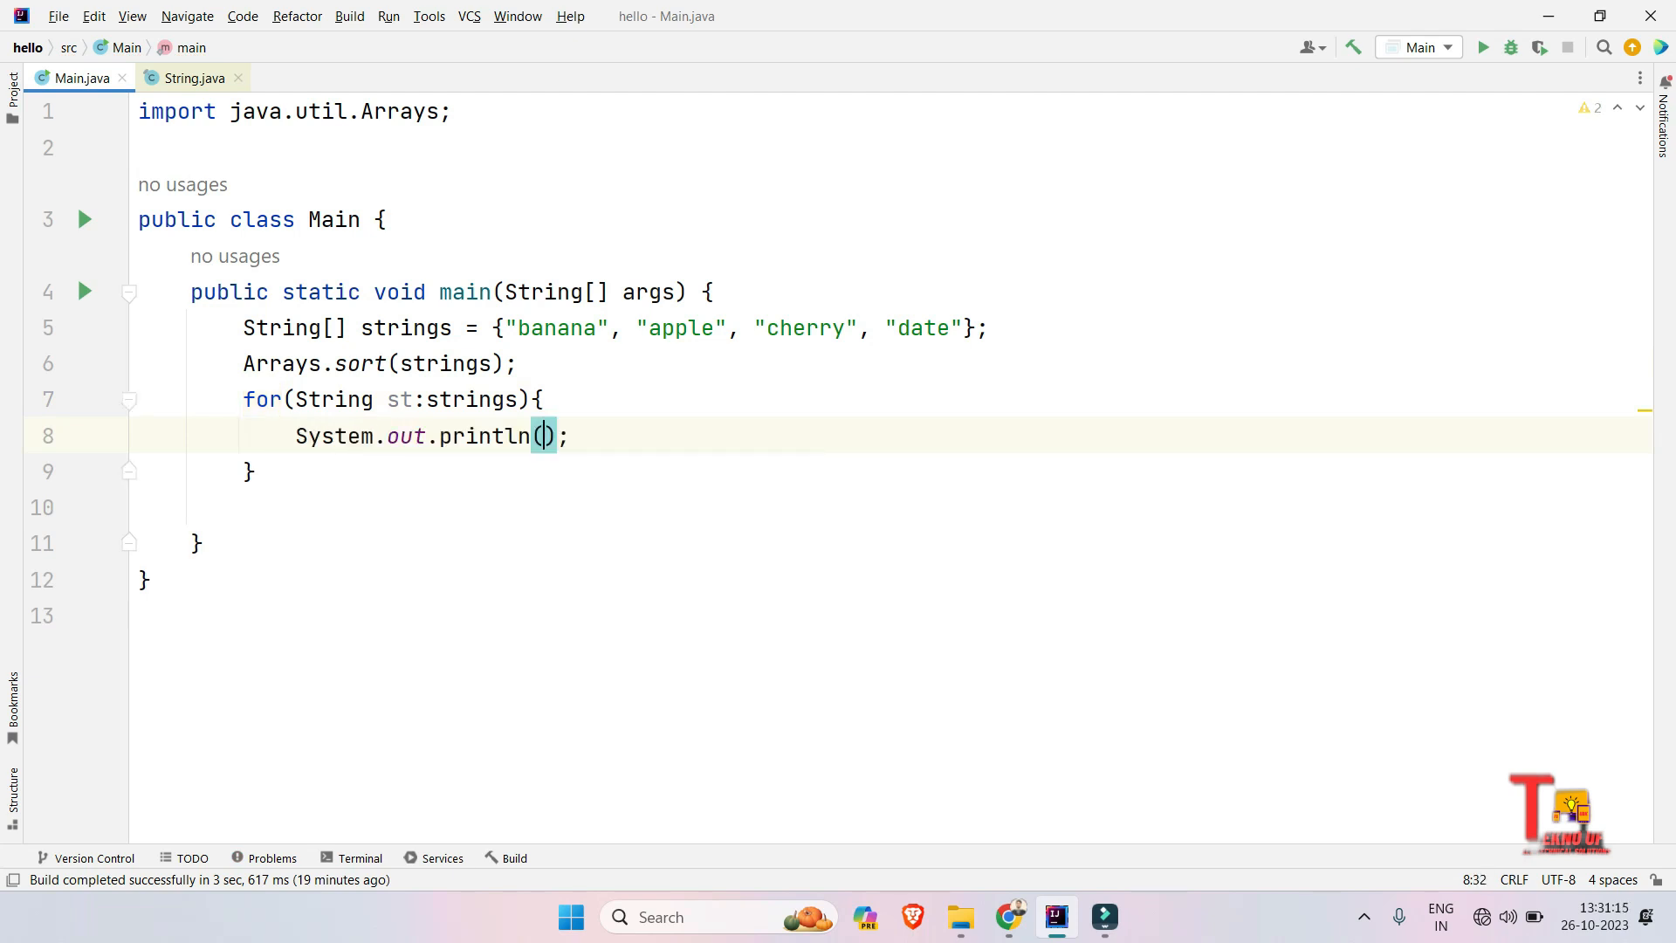
{"action": "type", "text": "st"}
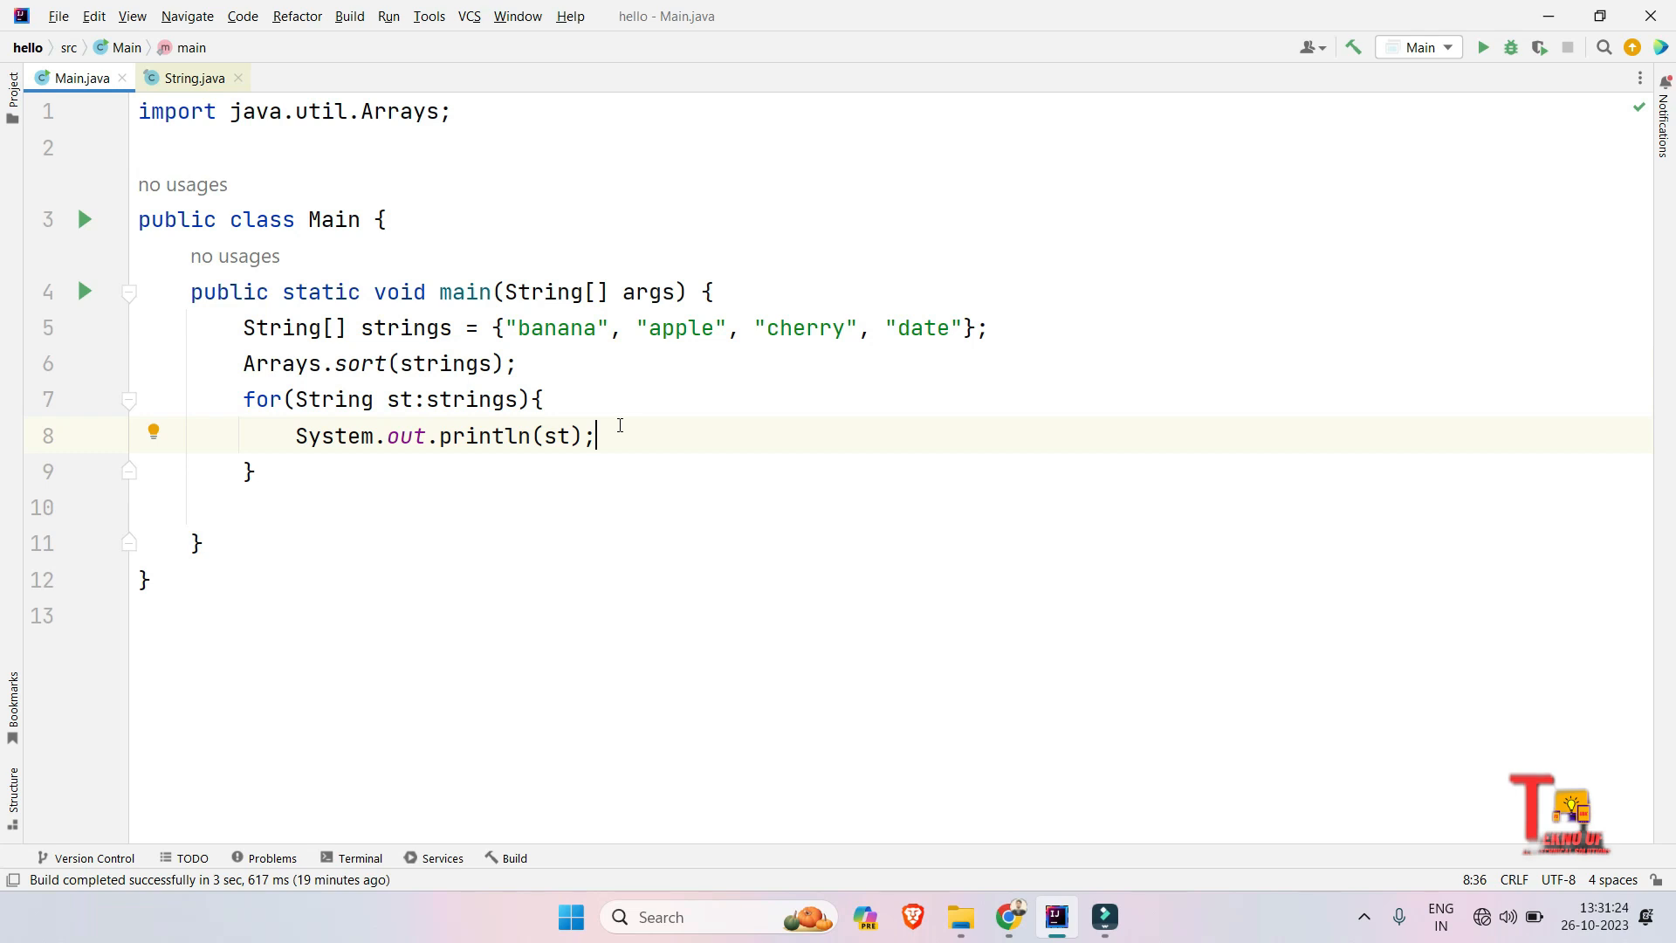
Step: Run Main so it prints apple, banana, cherry, date in sorted order
{"action": "left_click", "coordinate": [85, 220]}
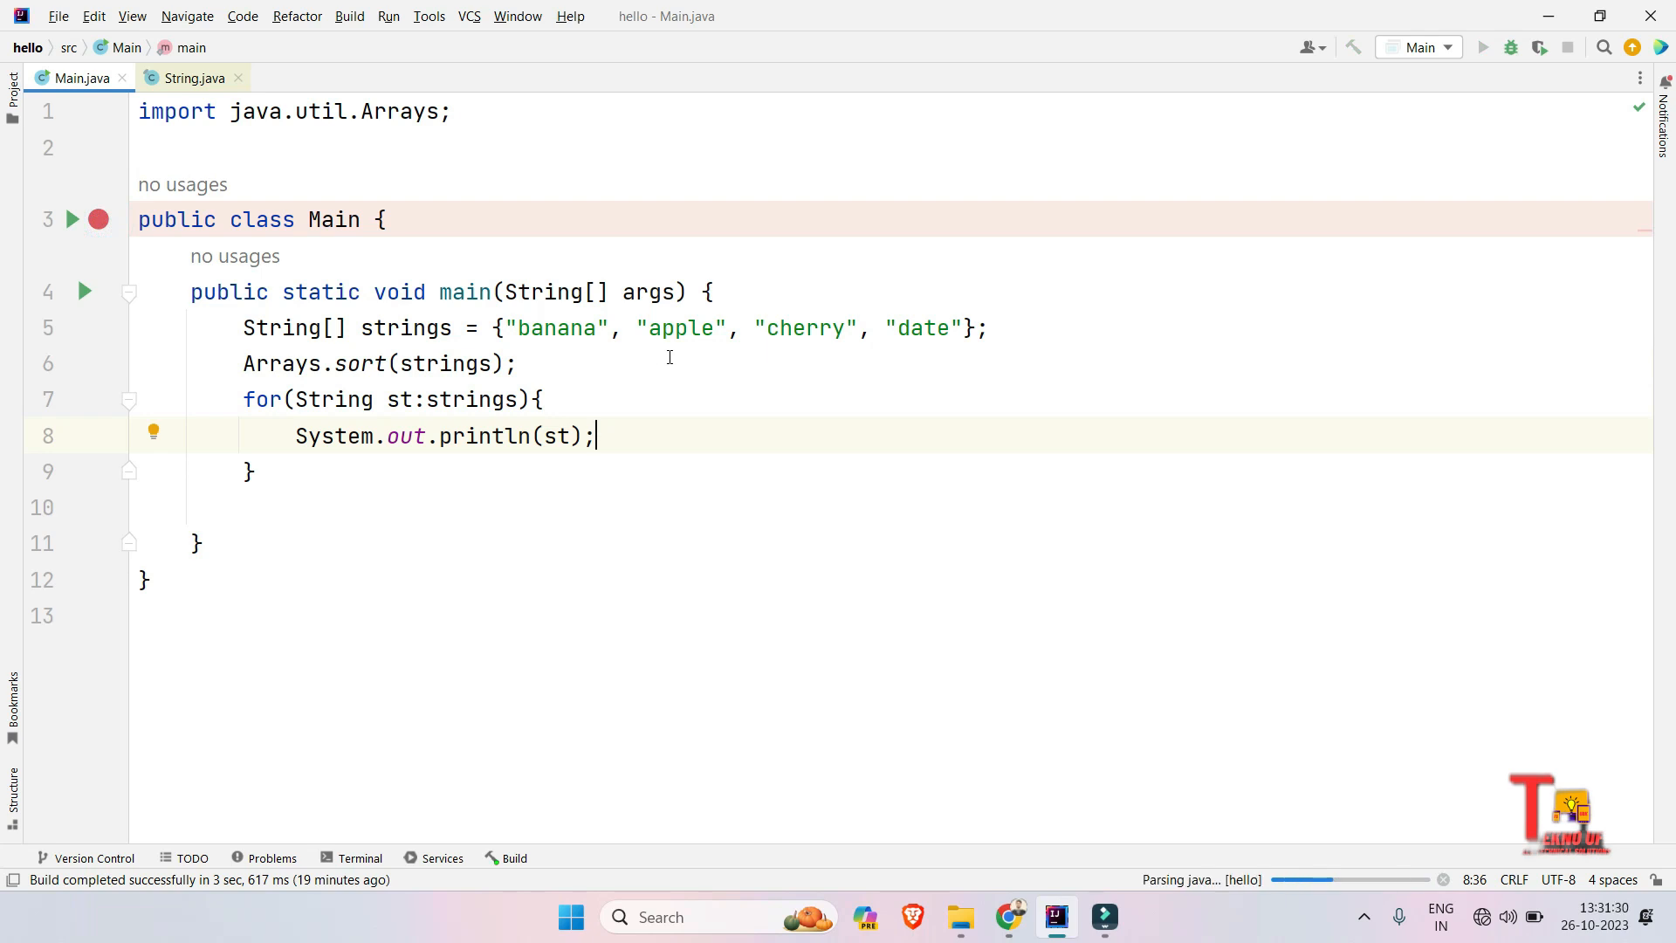
{"action": "left_click", "coordinate": [1482, 46]}
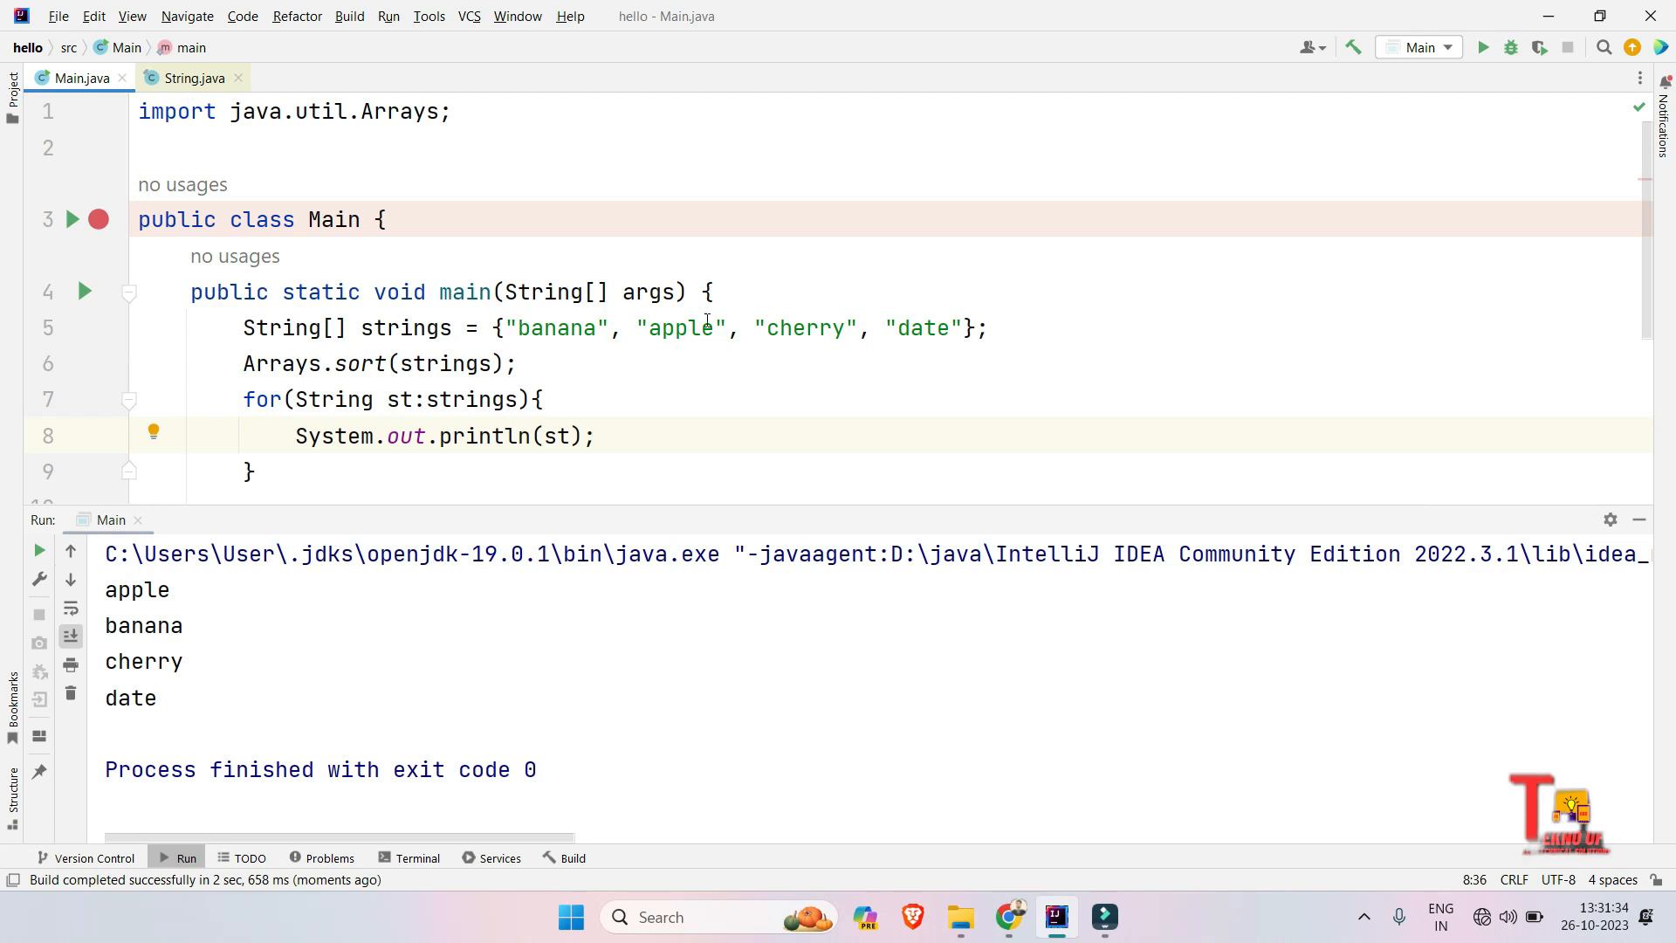
Step: Change apple to zapple in the array and rerun, printing banana, cherry, date, zapple
{"action": "left_click", "coordinate": [648, 327]}
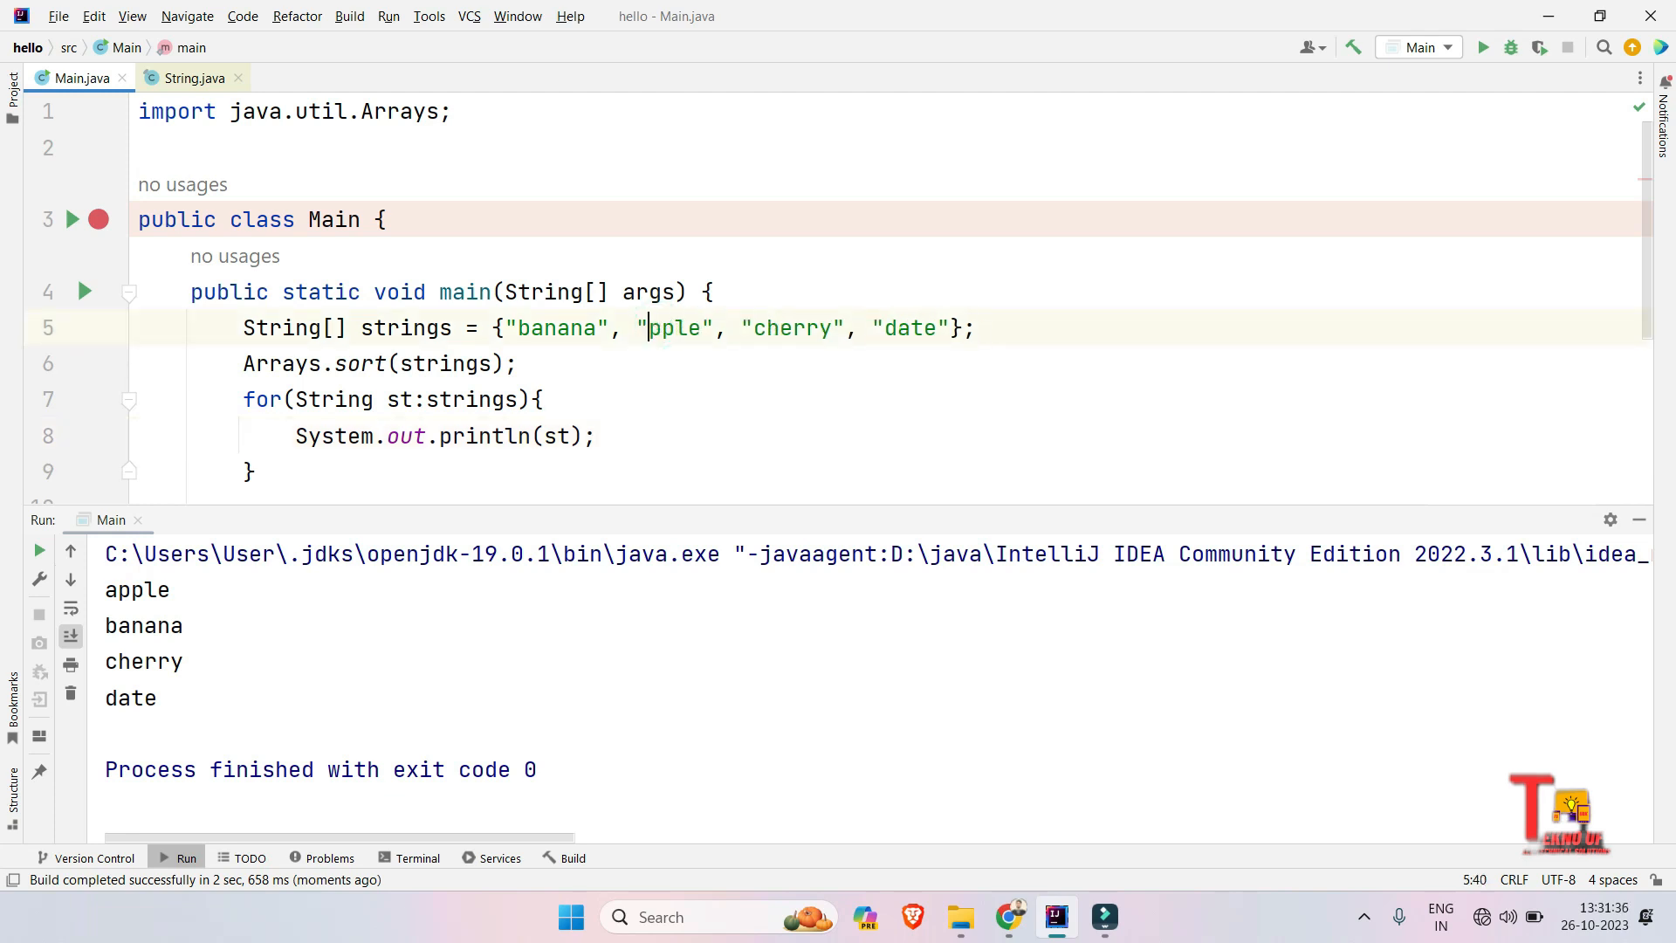
{"action": "type", "text": "za"}
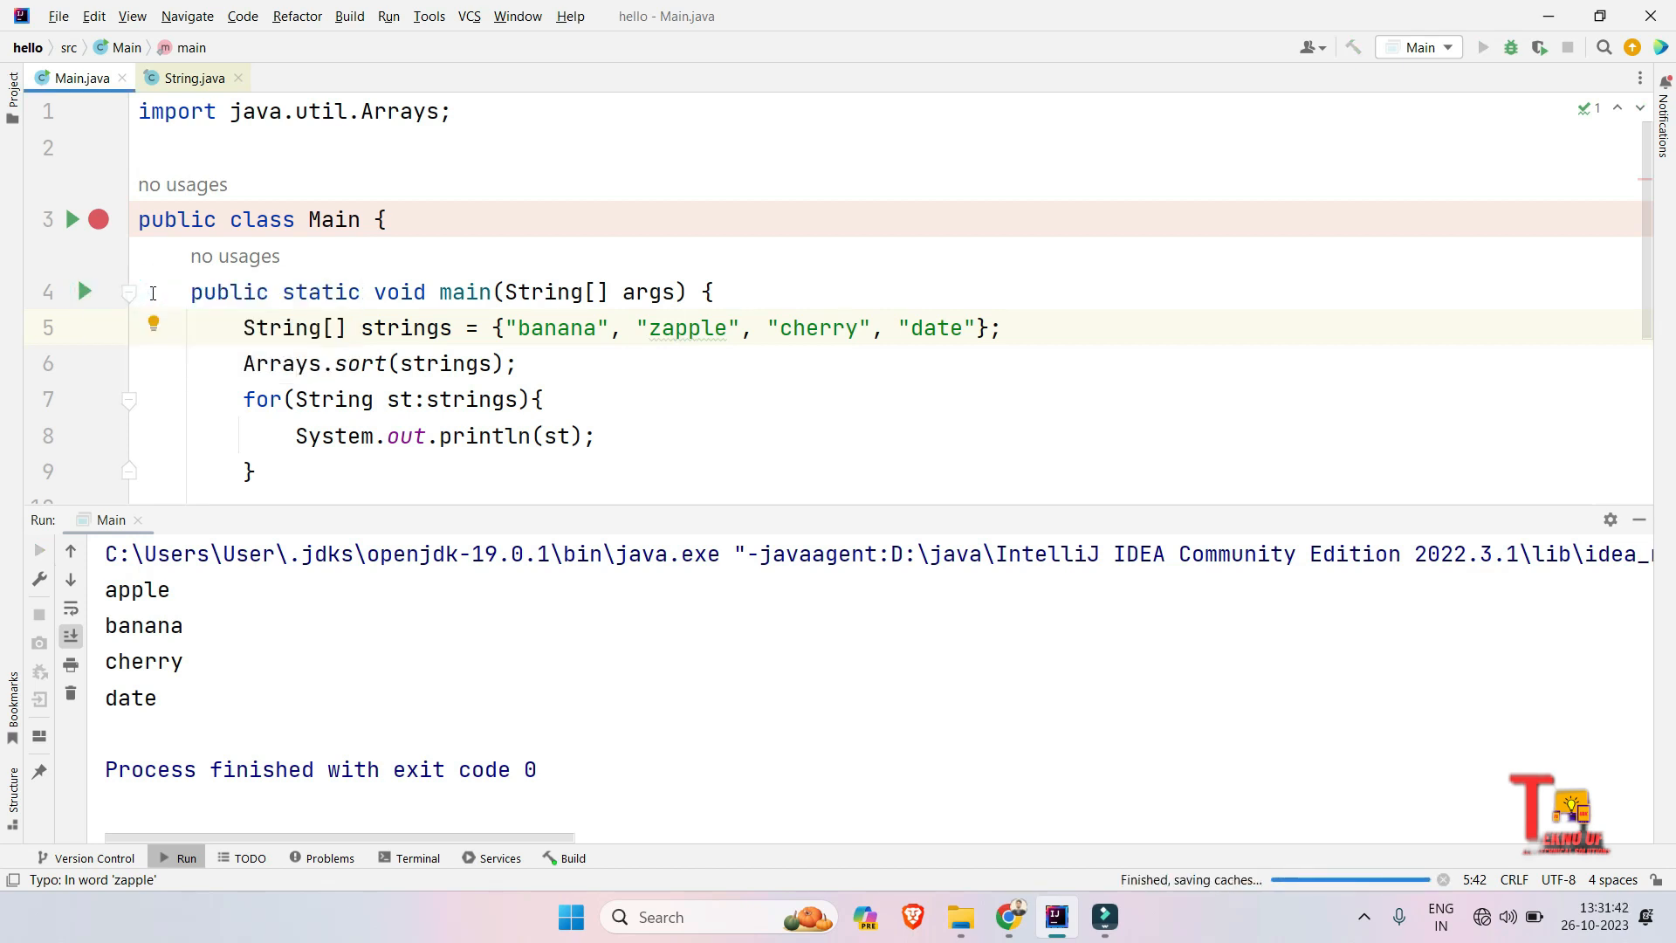
{"action": "left_click", "coordinate": [1482, 46]}
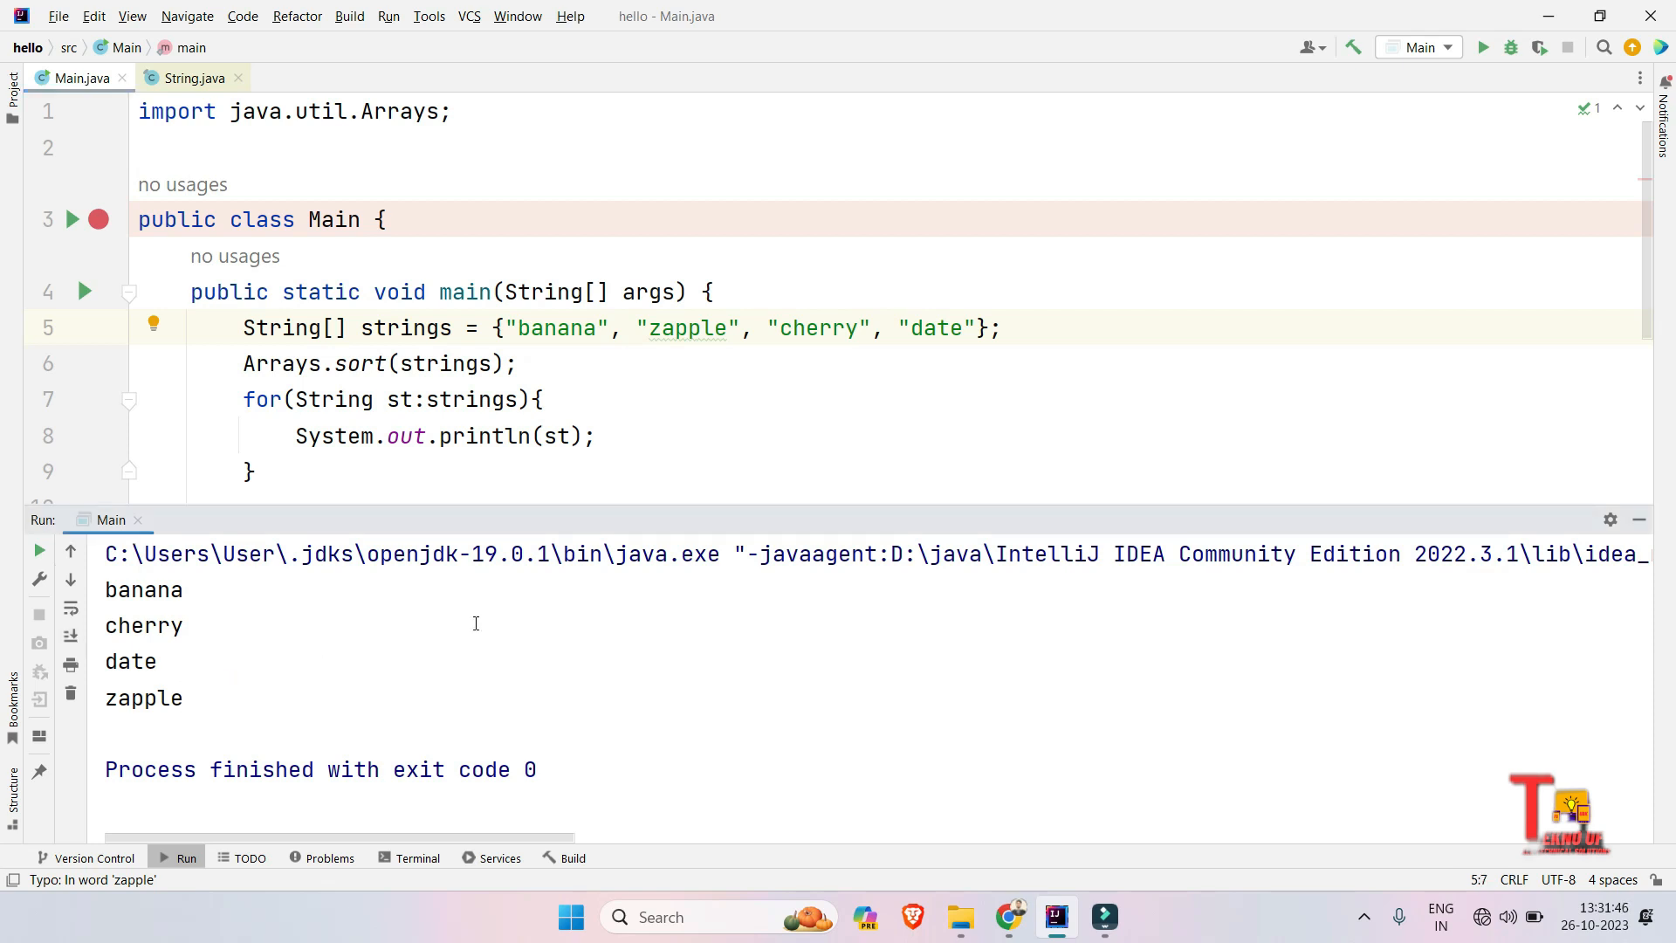
{"action": "mouse_move", "coordinate": [1011, 901]}
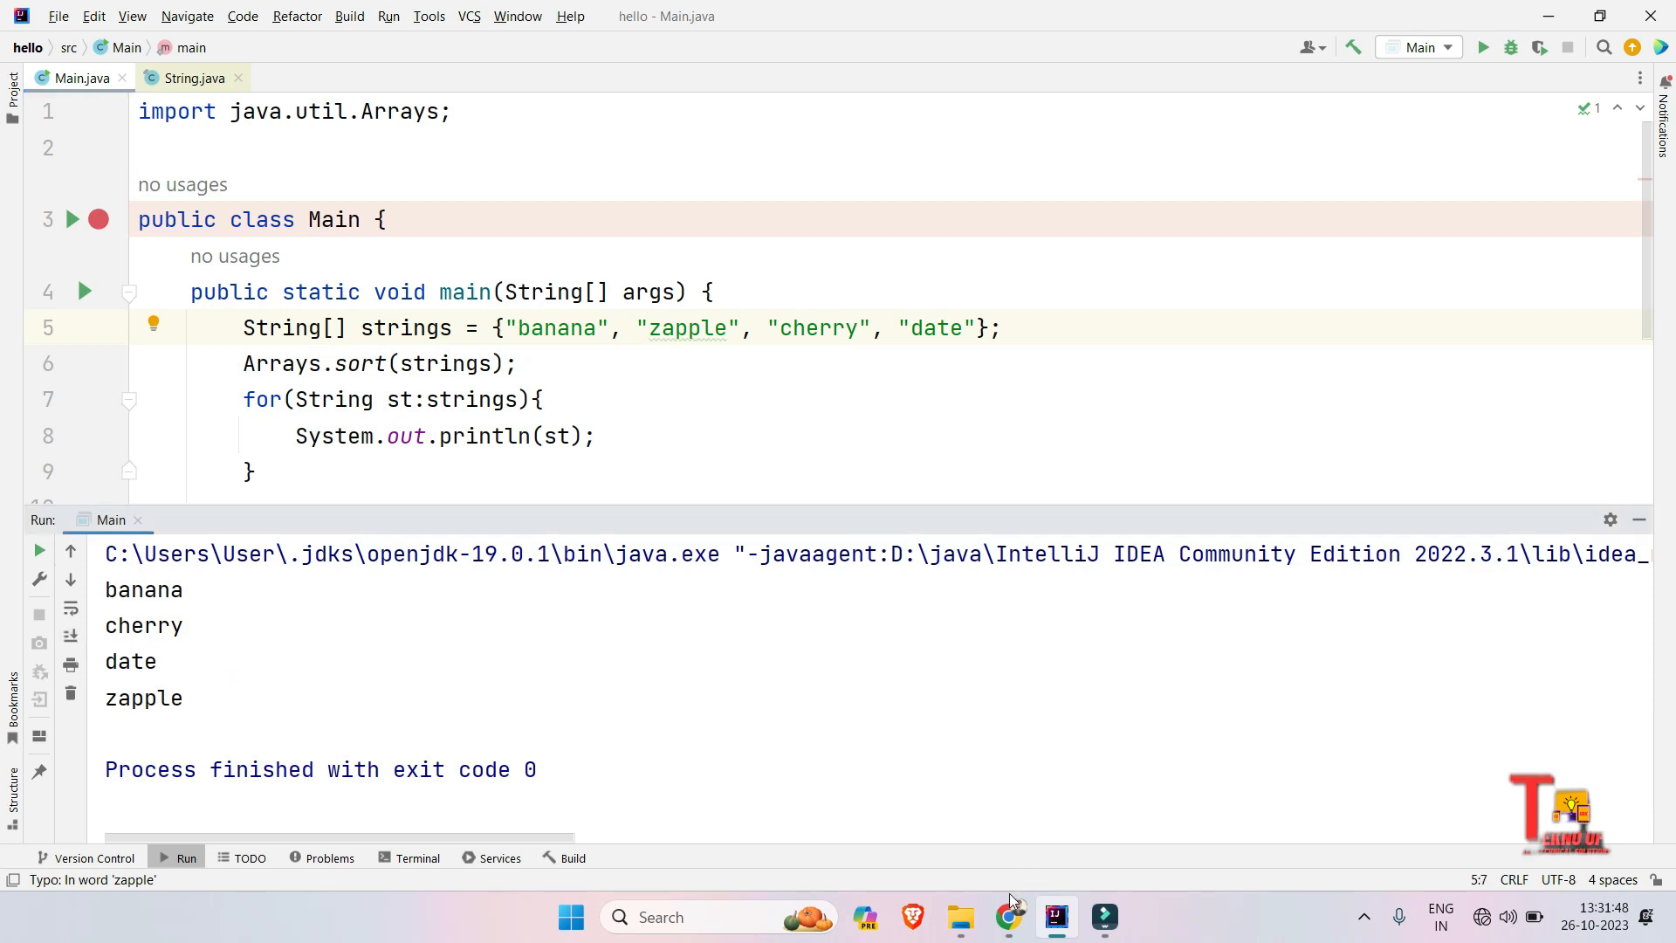
Step: Switch to the Chrome browser to begin the Python version in CodeSkulptor3
{"action": "left_click", "coordinate": [1005, 916]}
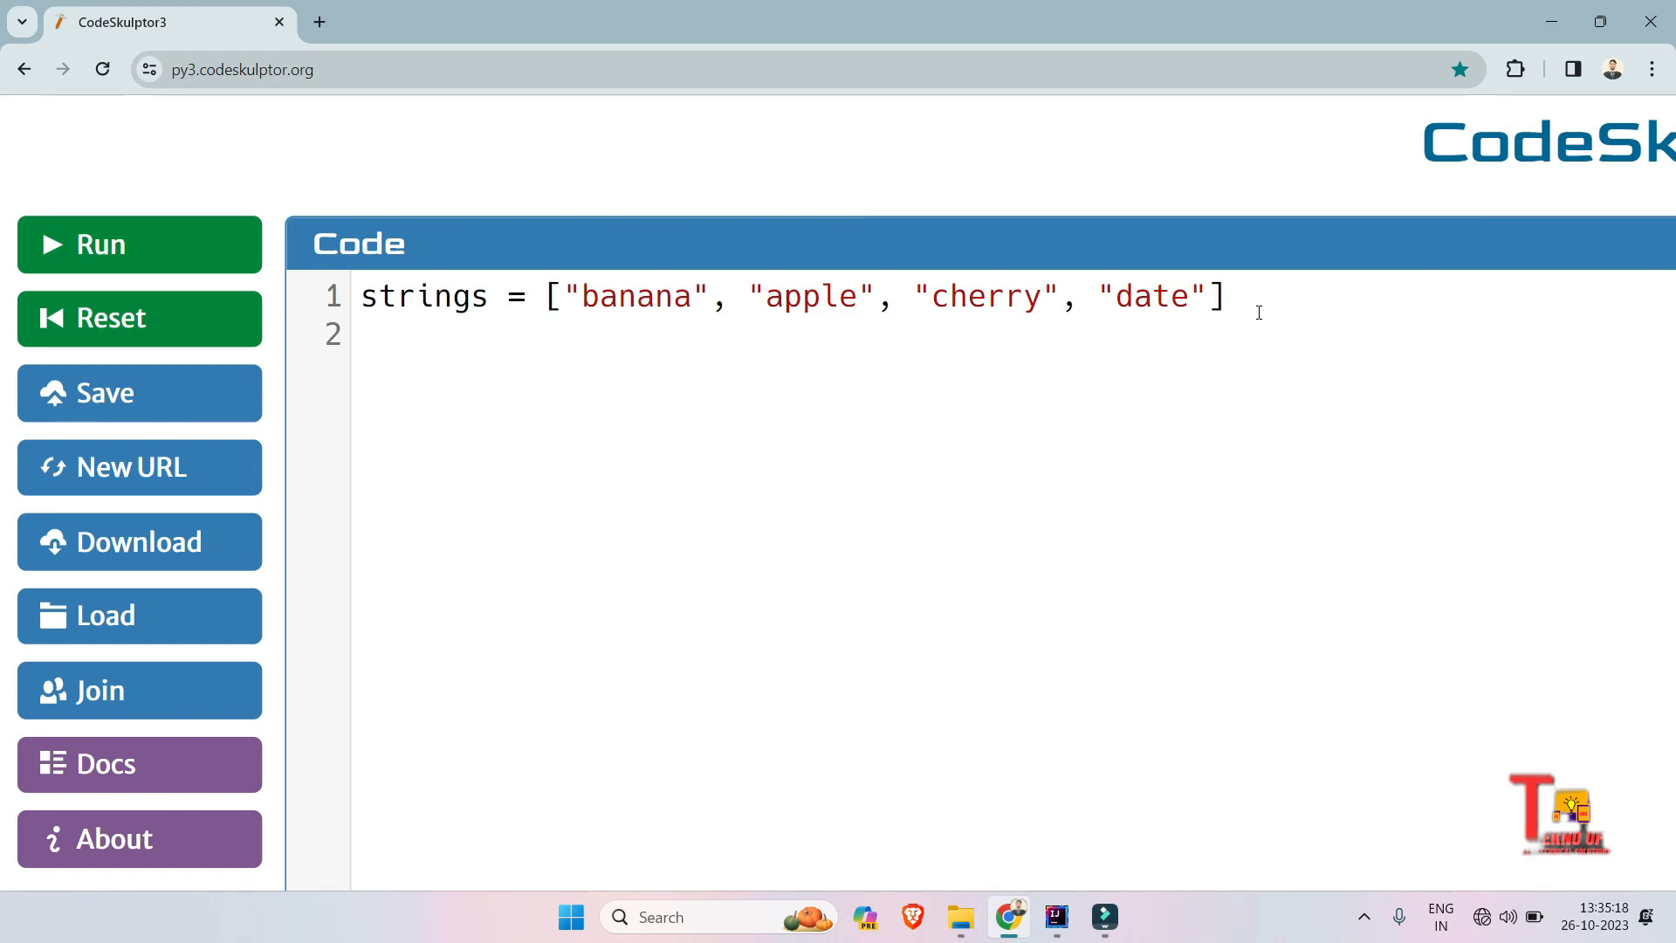
Step: Add strings.sort() and a for st in strings: loop that prints each element
{"action": "type", "text": "string"}
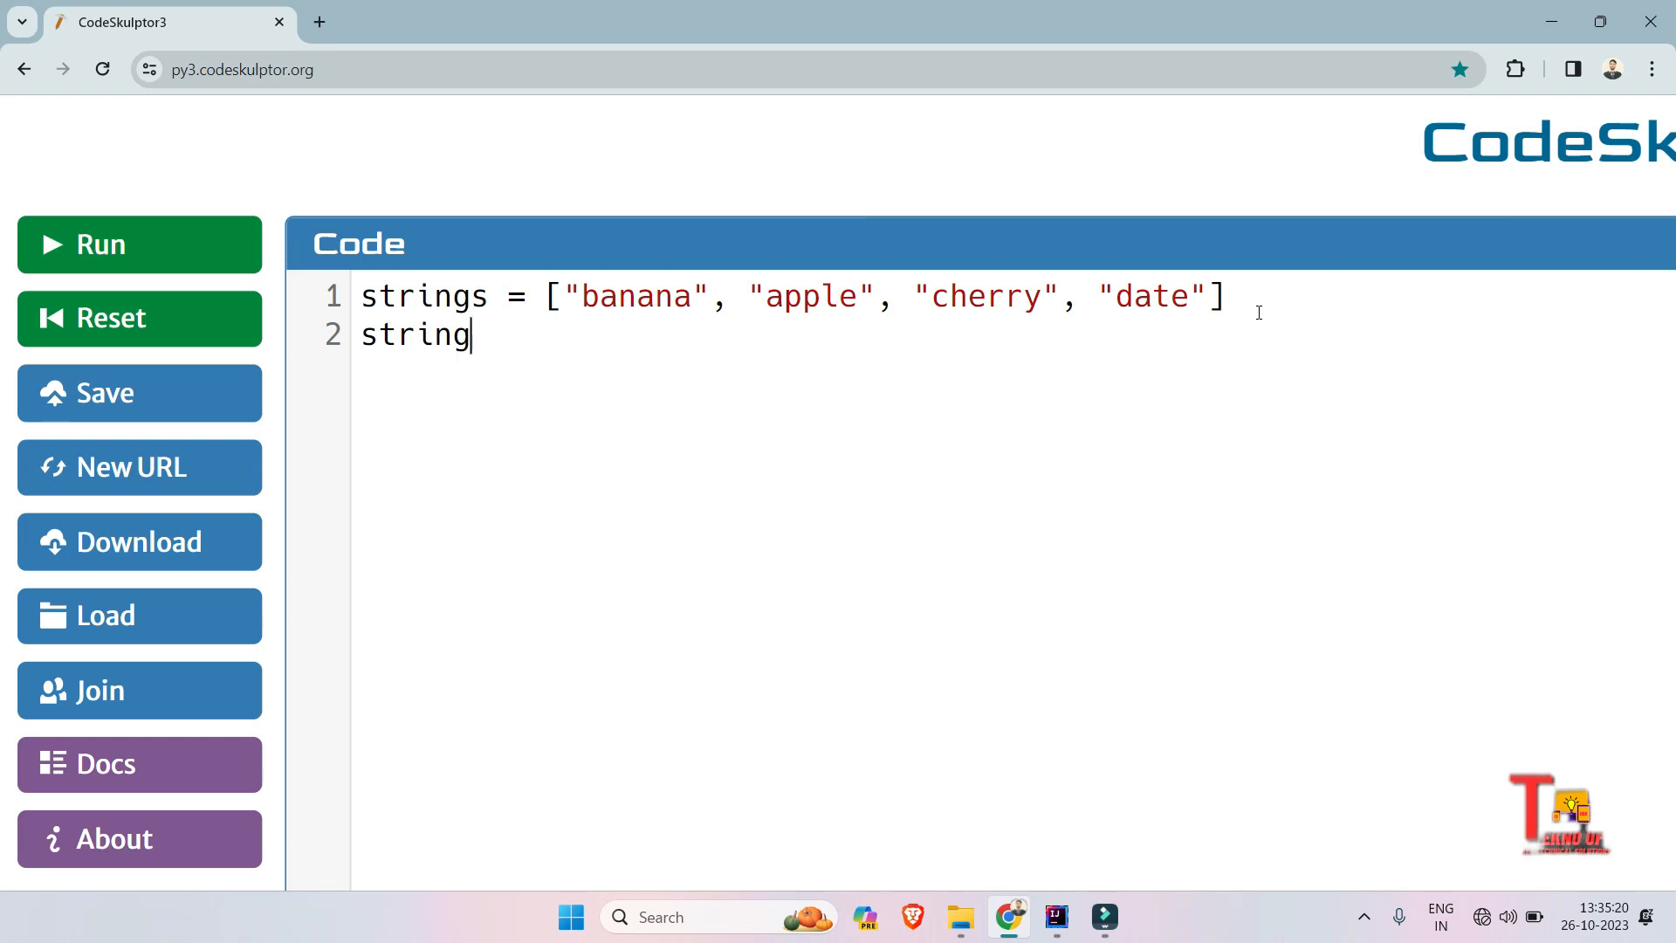
{"action": "type", "text": "s.sort("}
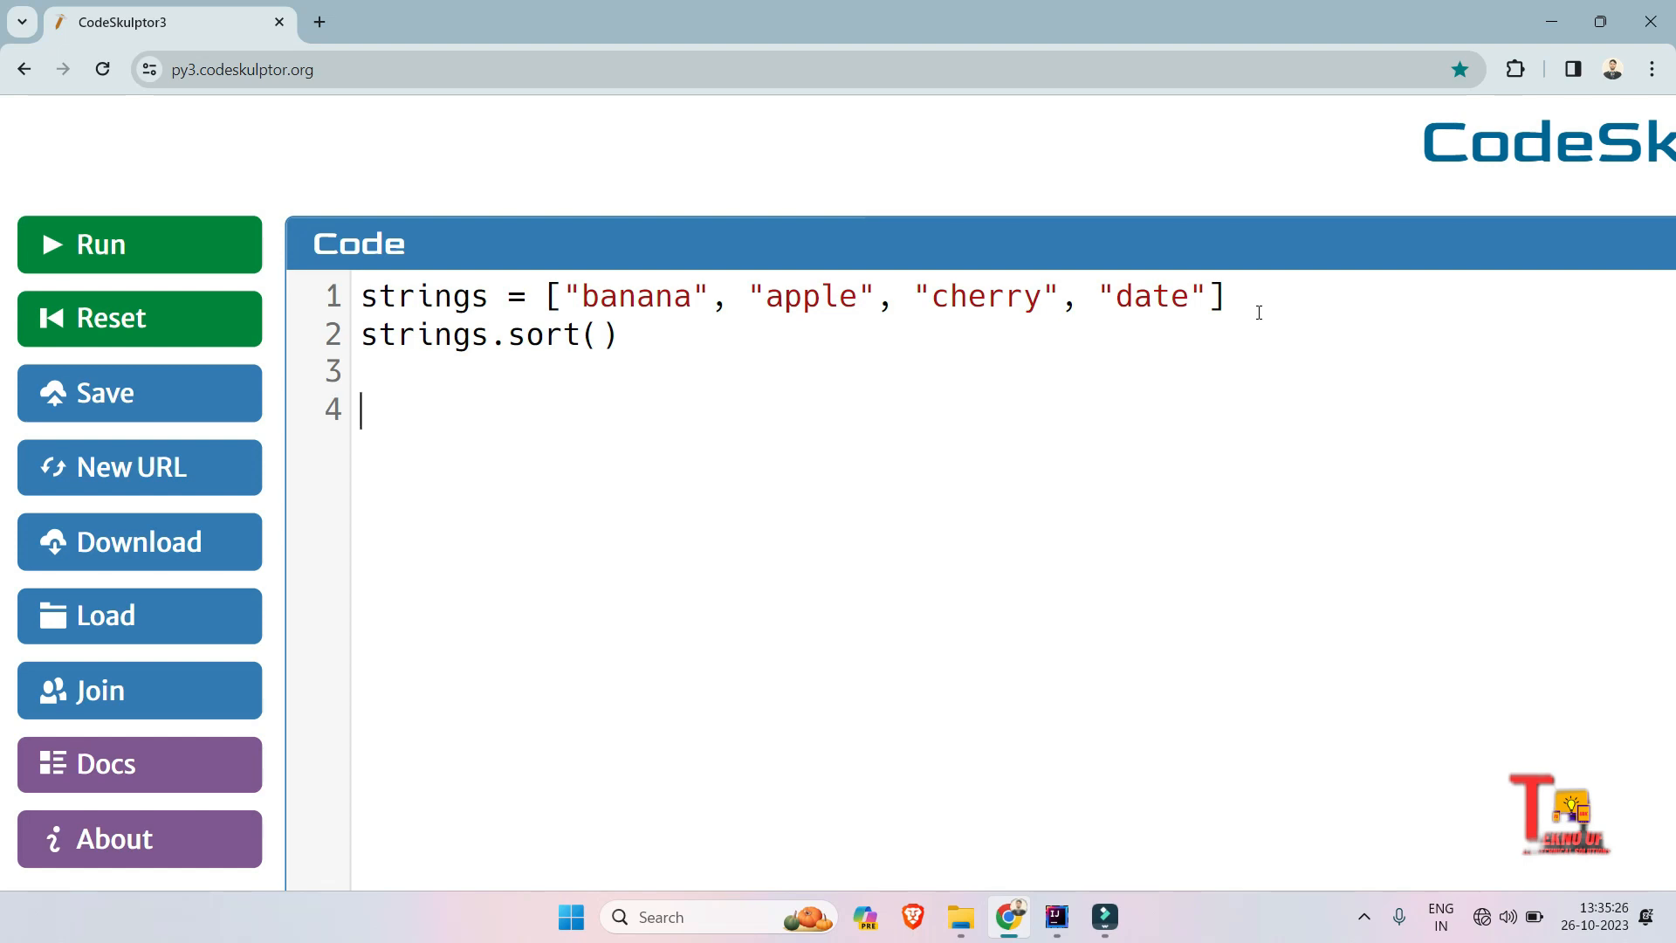
{"action": "type", "text": "for"}
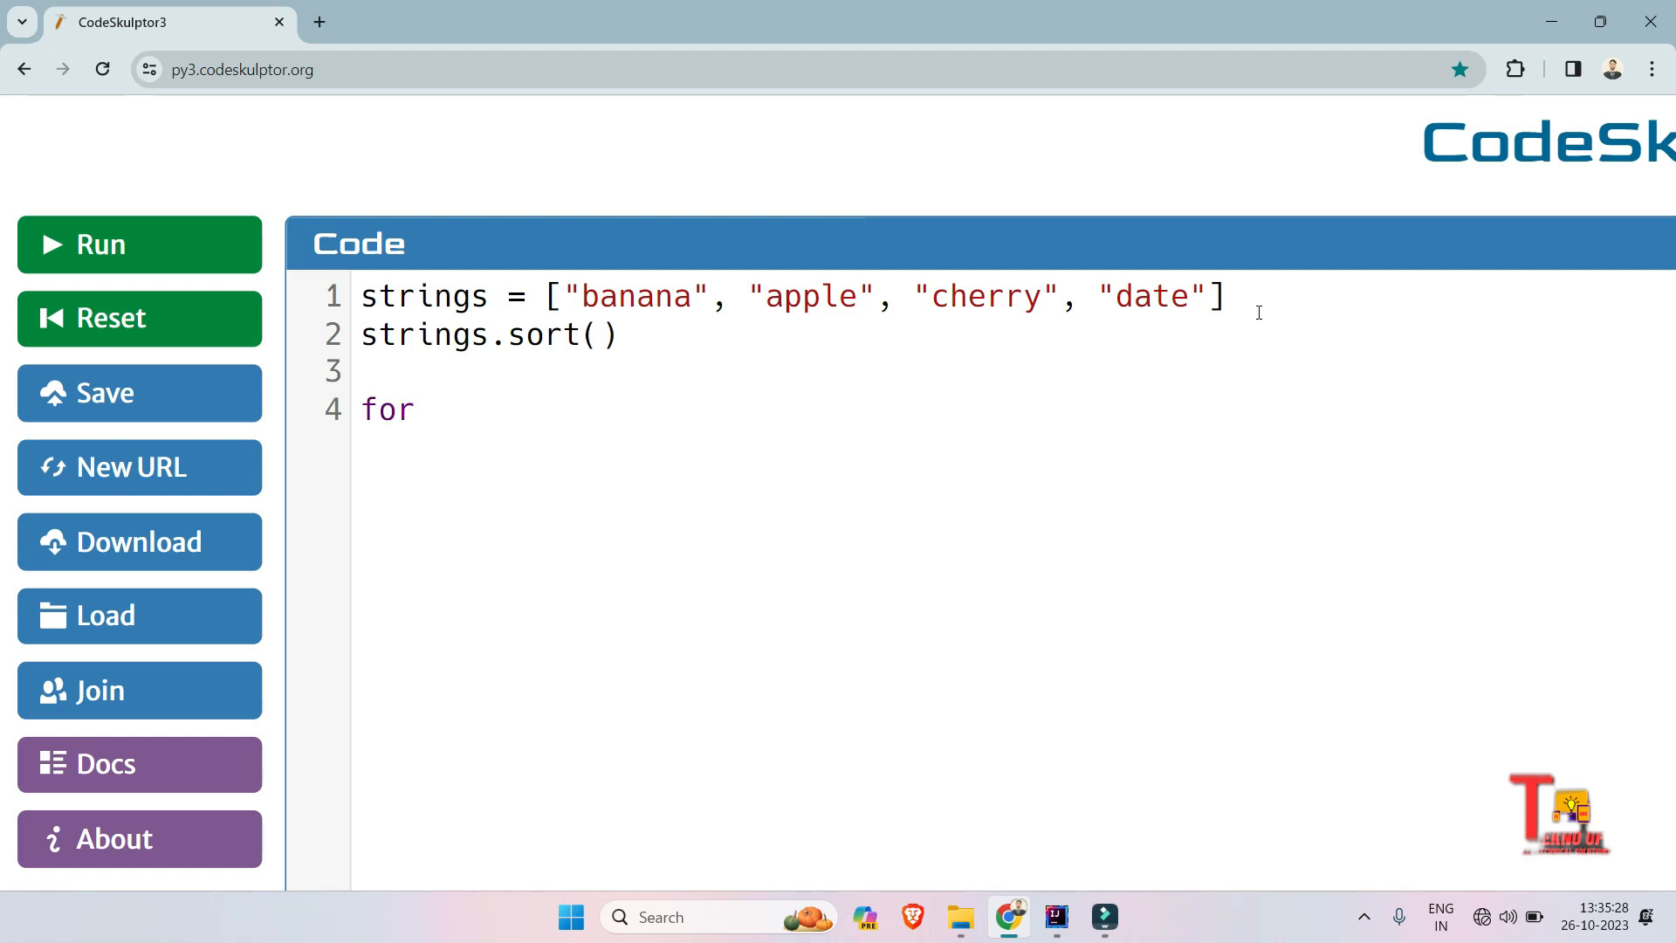
{"action": "type", "text": "st in"}
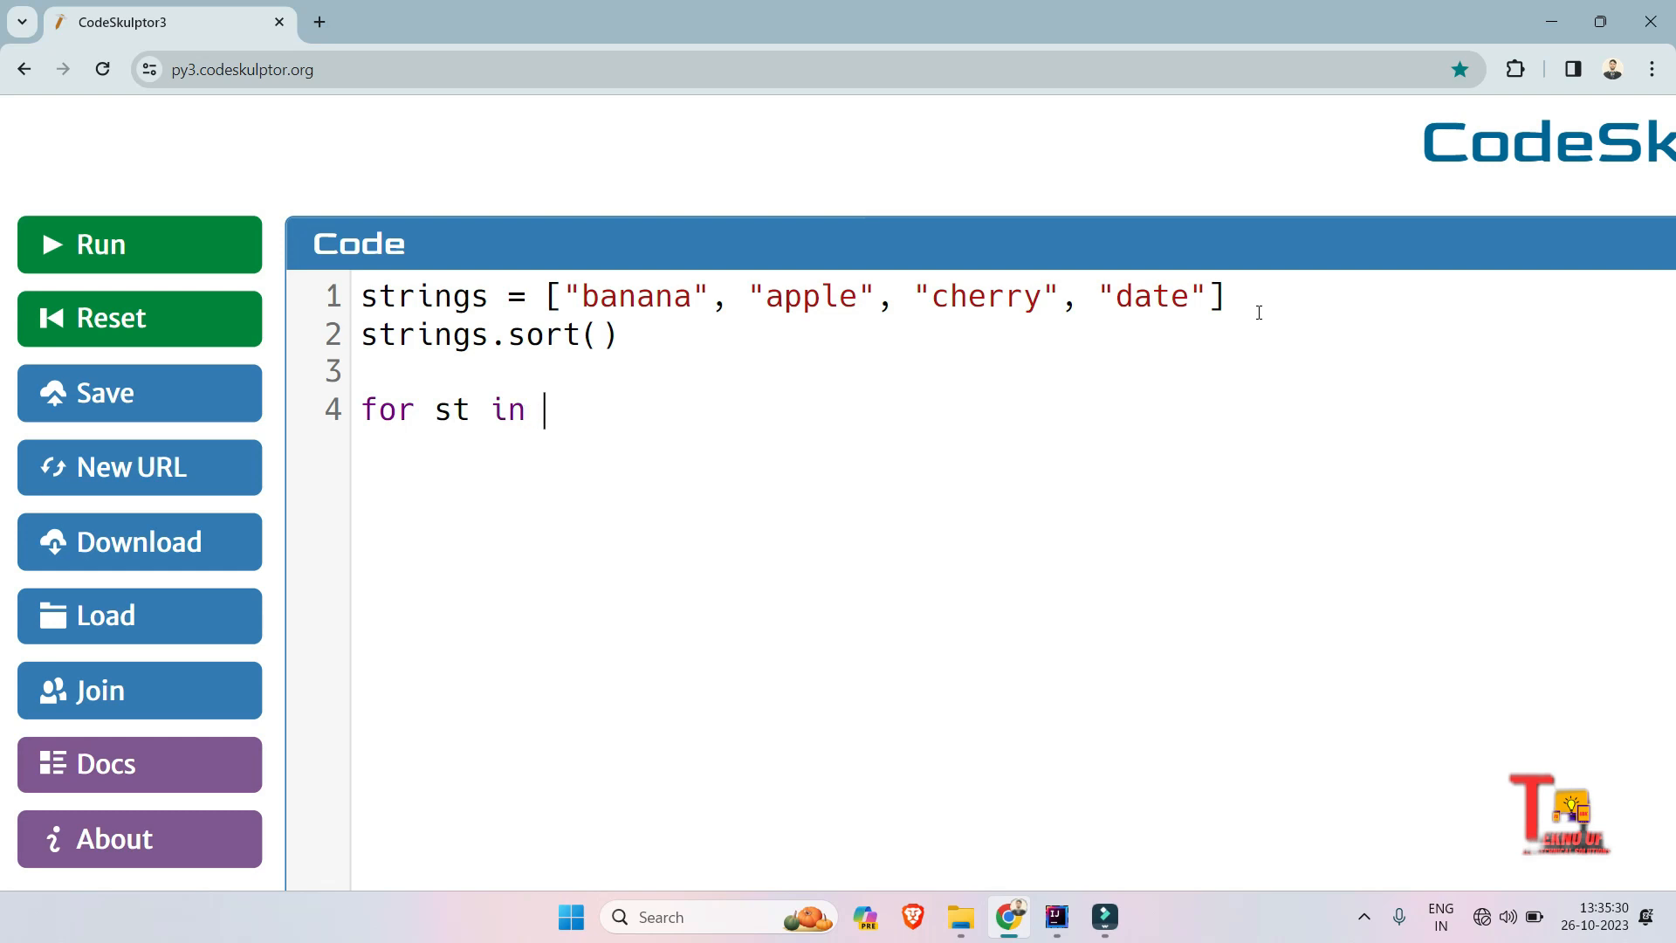
{"action": "type", "text": "strings:"}
{"action": "type", "text": "print(s"}
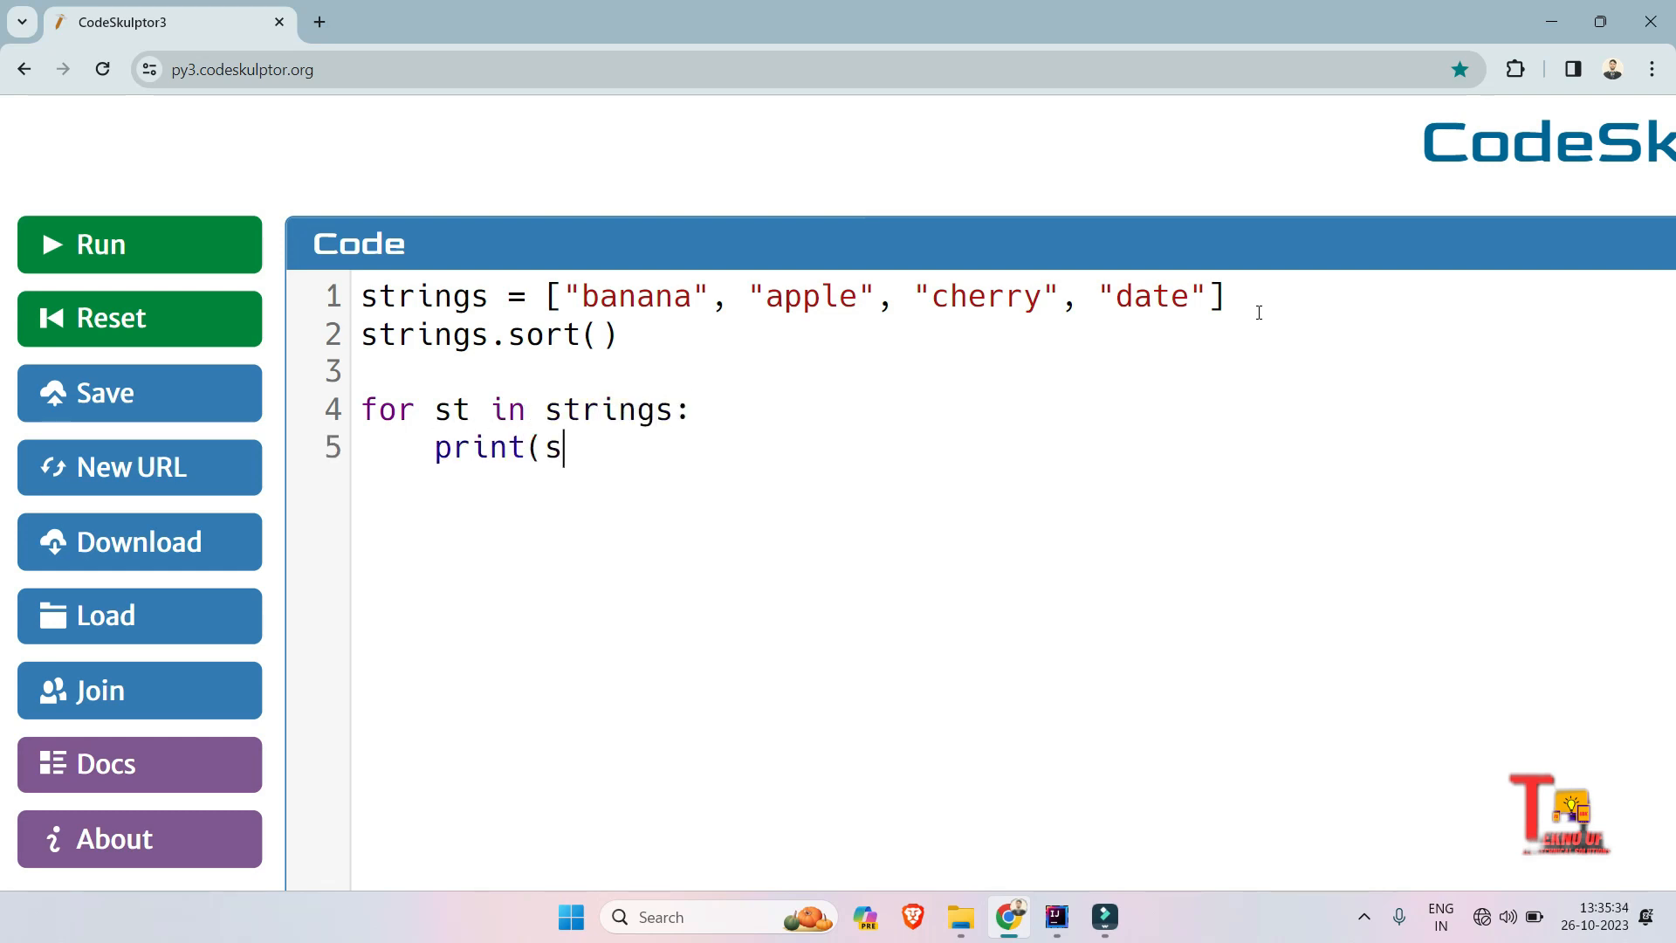
{"action": "type", "text": "t)"}
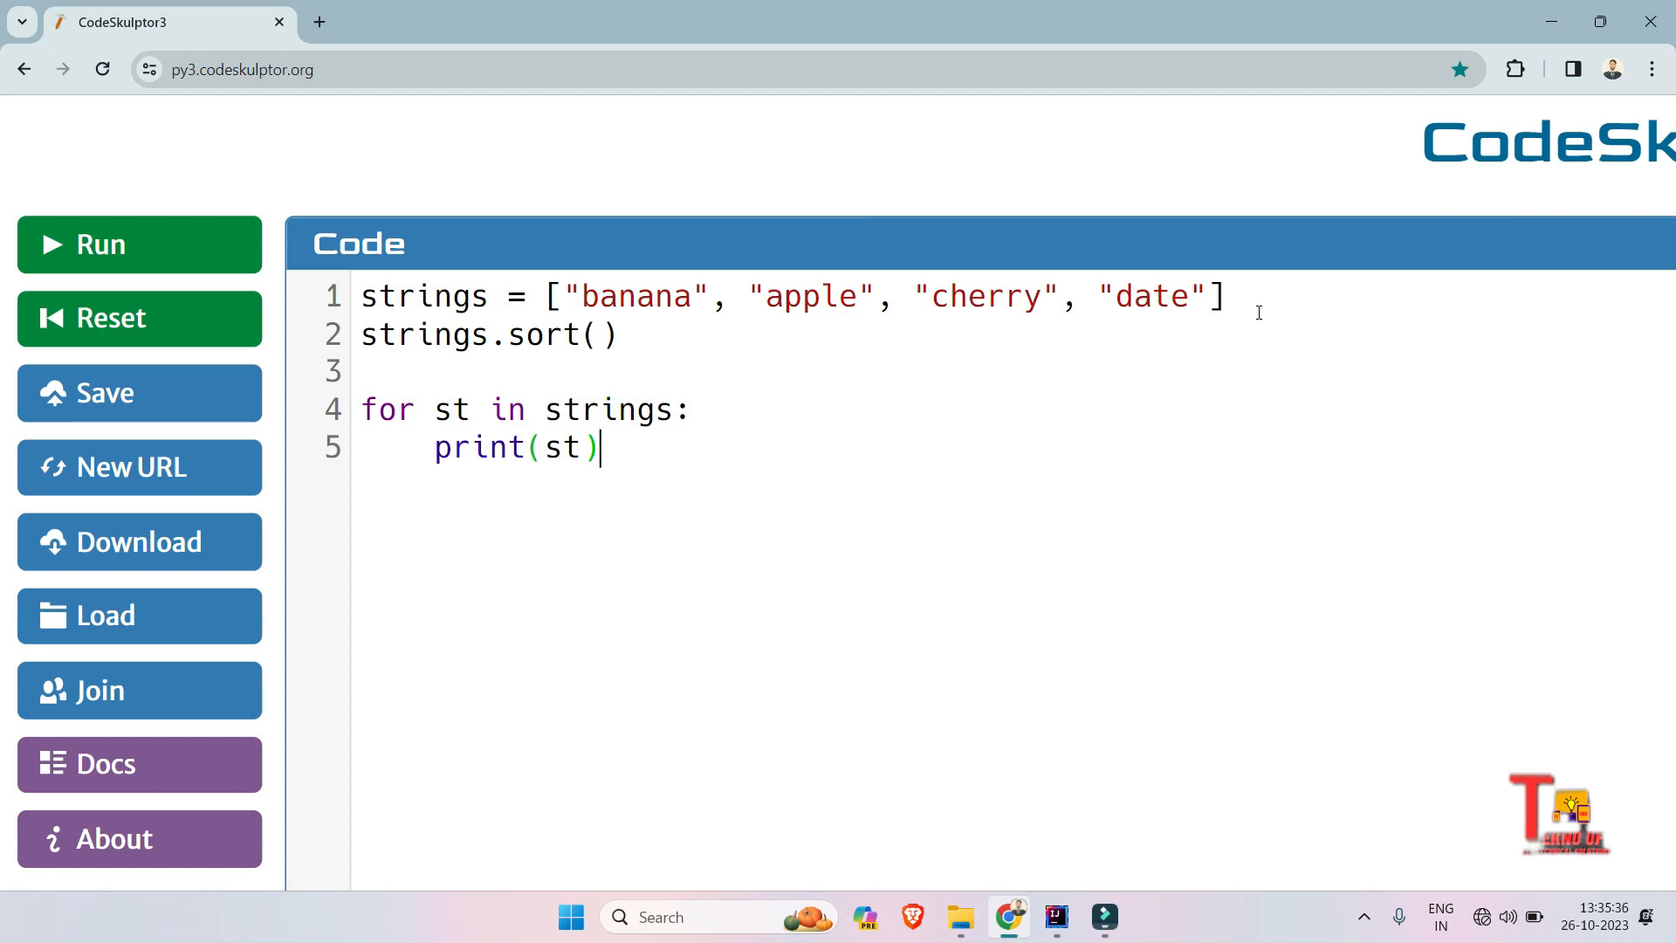
Step: Run the script, rename apple to zapple, and rerun to get banana, cherry, date, zapple
{"action": "left_click", "coordinate": [138, 243]}
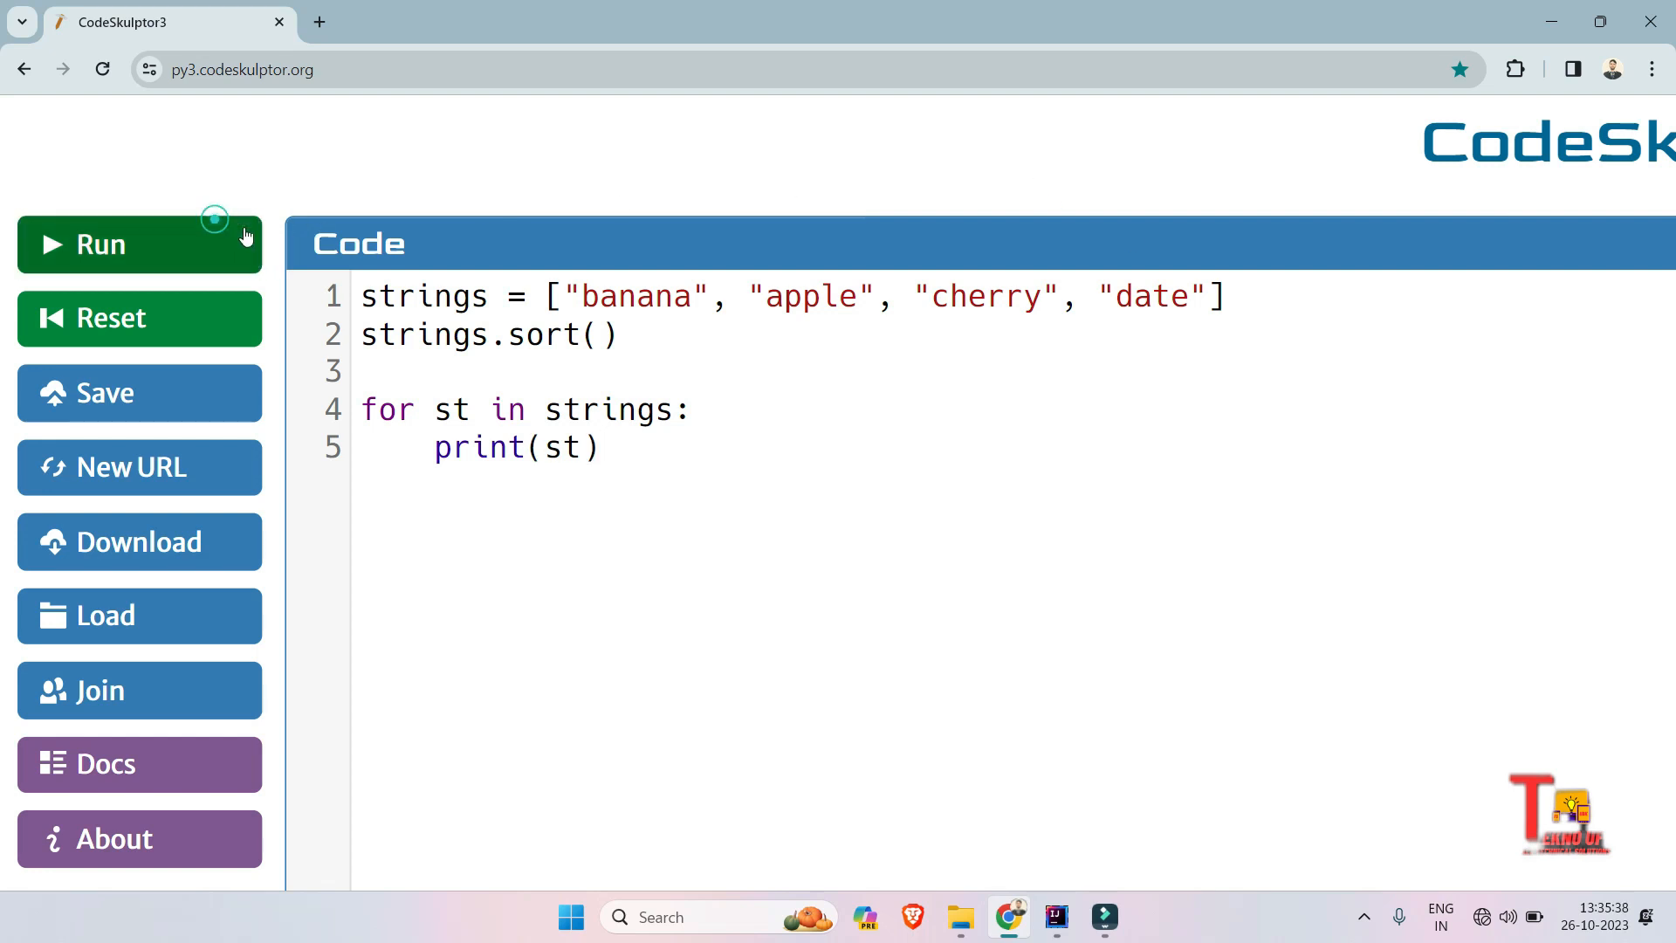
{"action": "left_click", "coordinate": [101, 244]}
{"action": "type", "text": "z"}
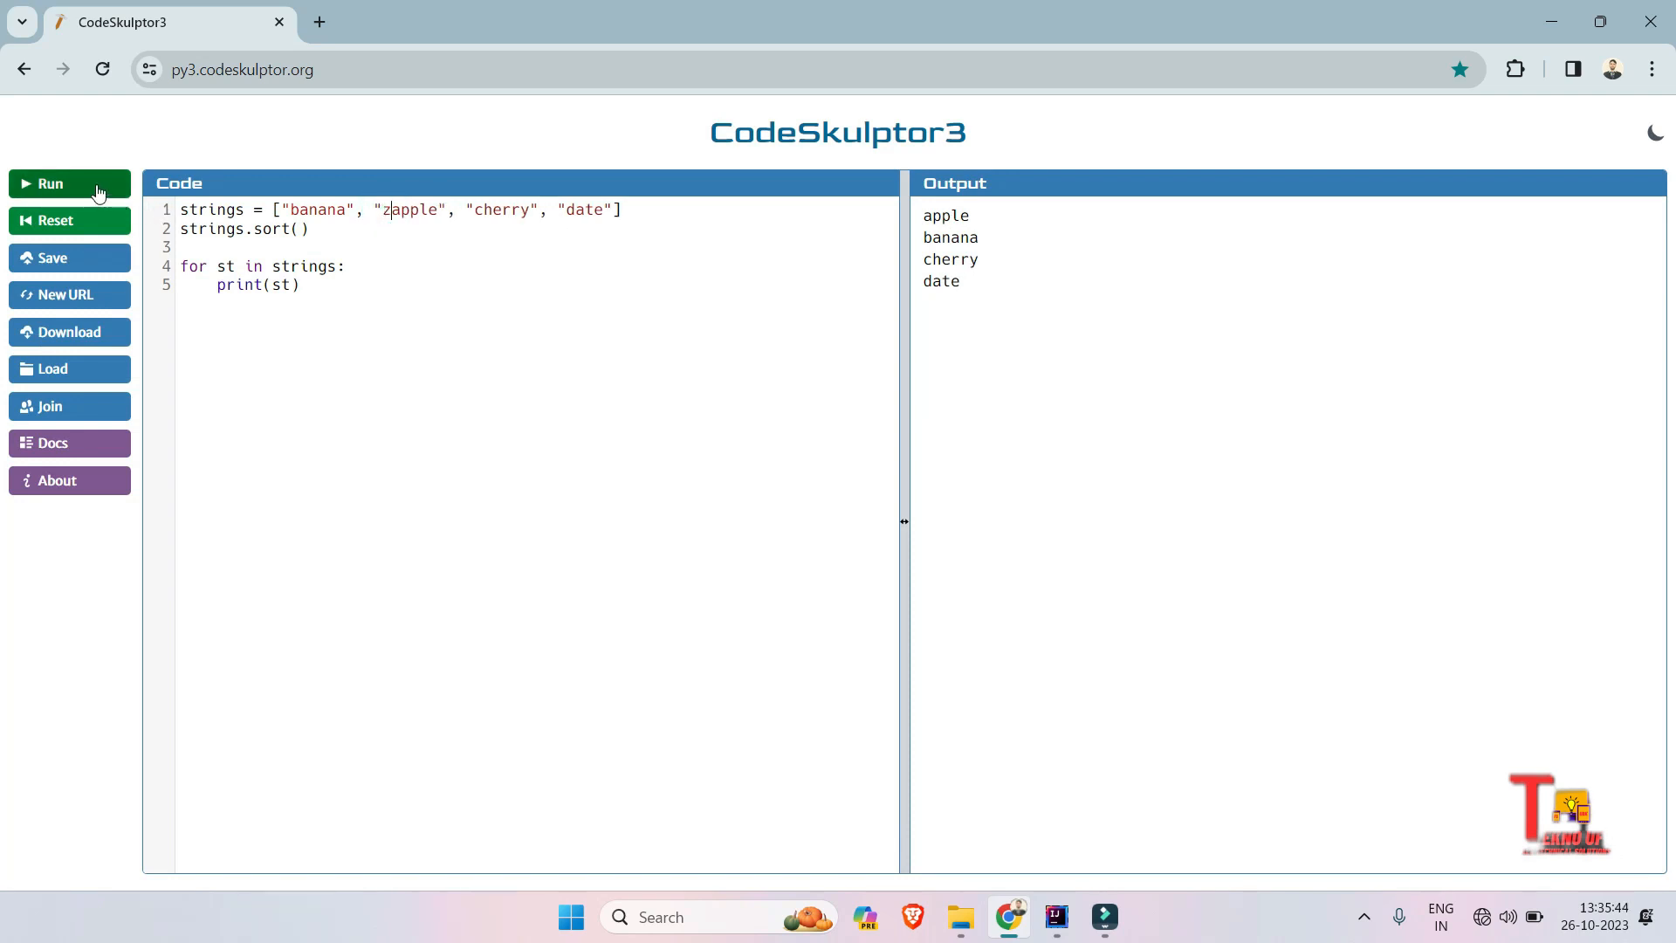
{"action": "left_click", "coordinate": [51, 182]}
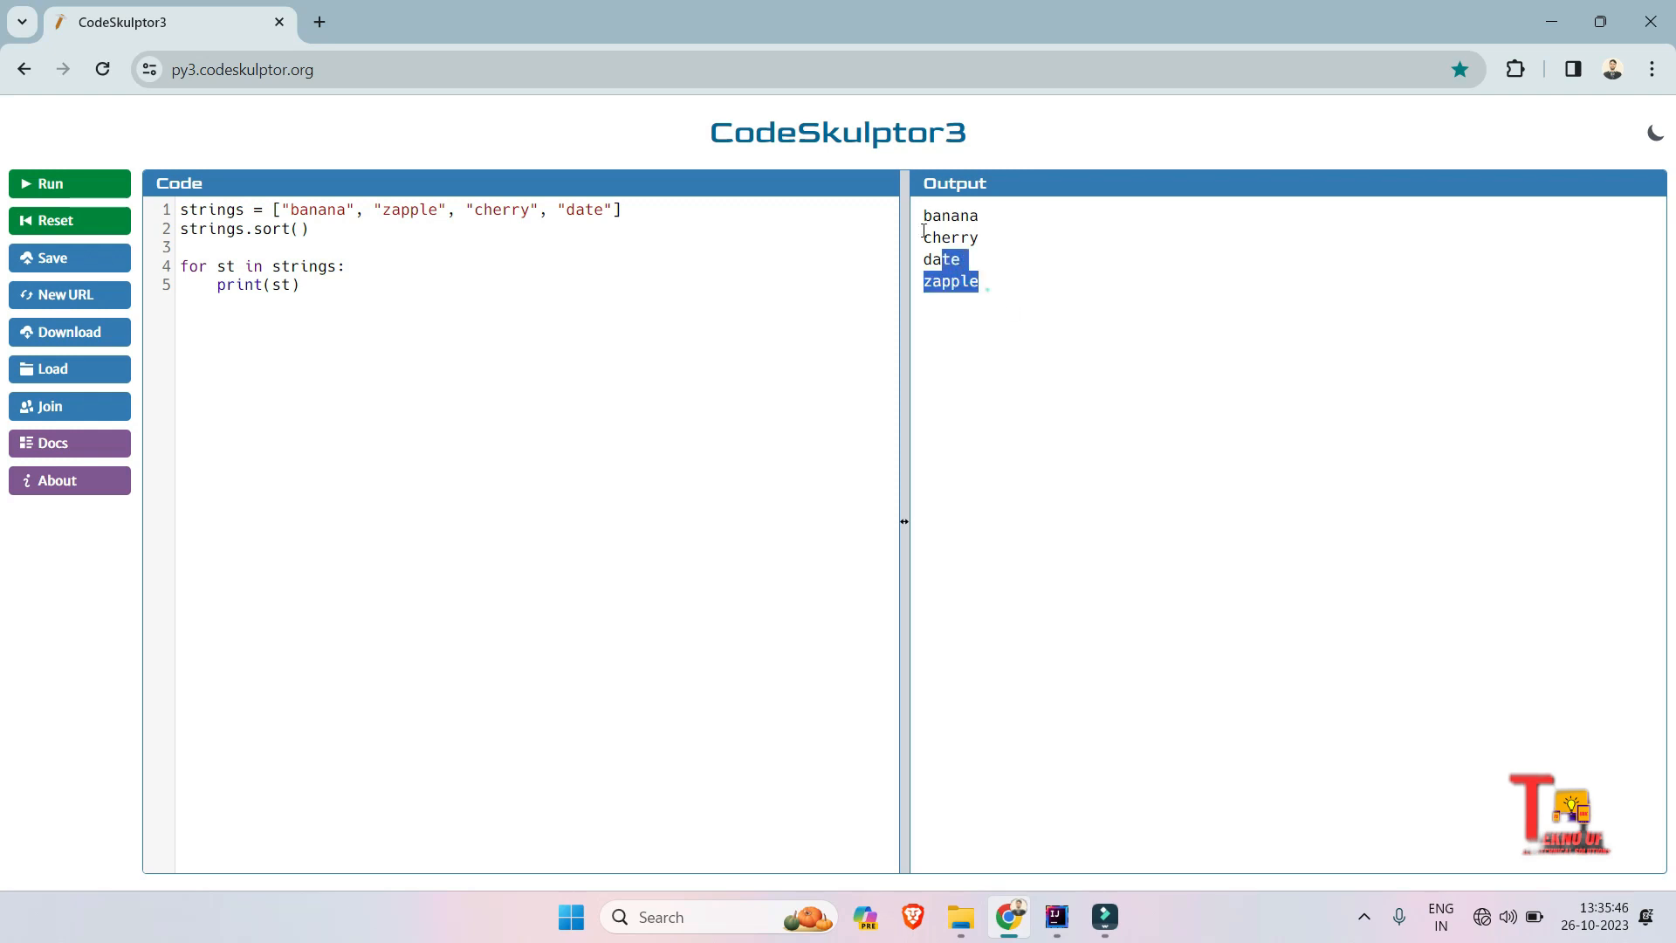
{"action": "left_click", "coordinate": [994, 289]}
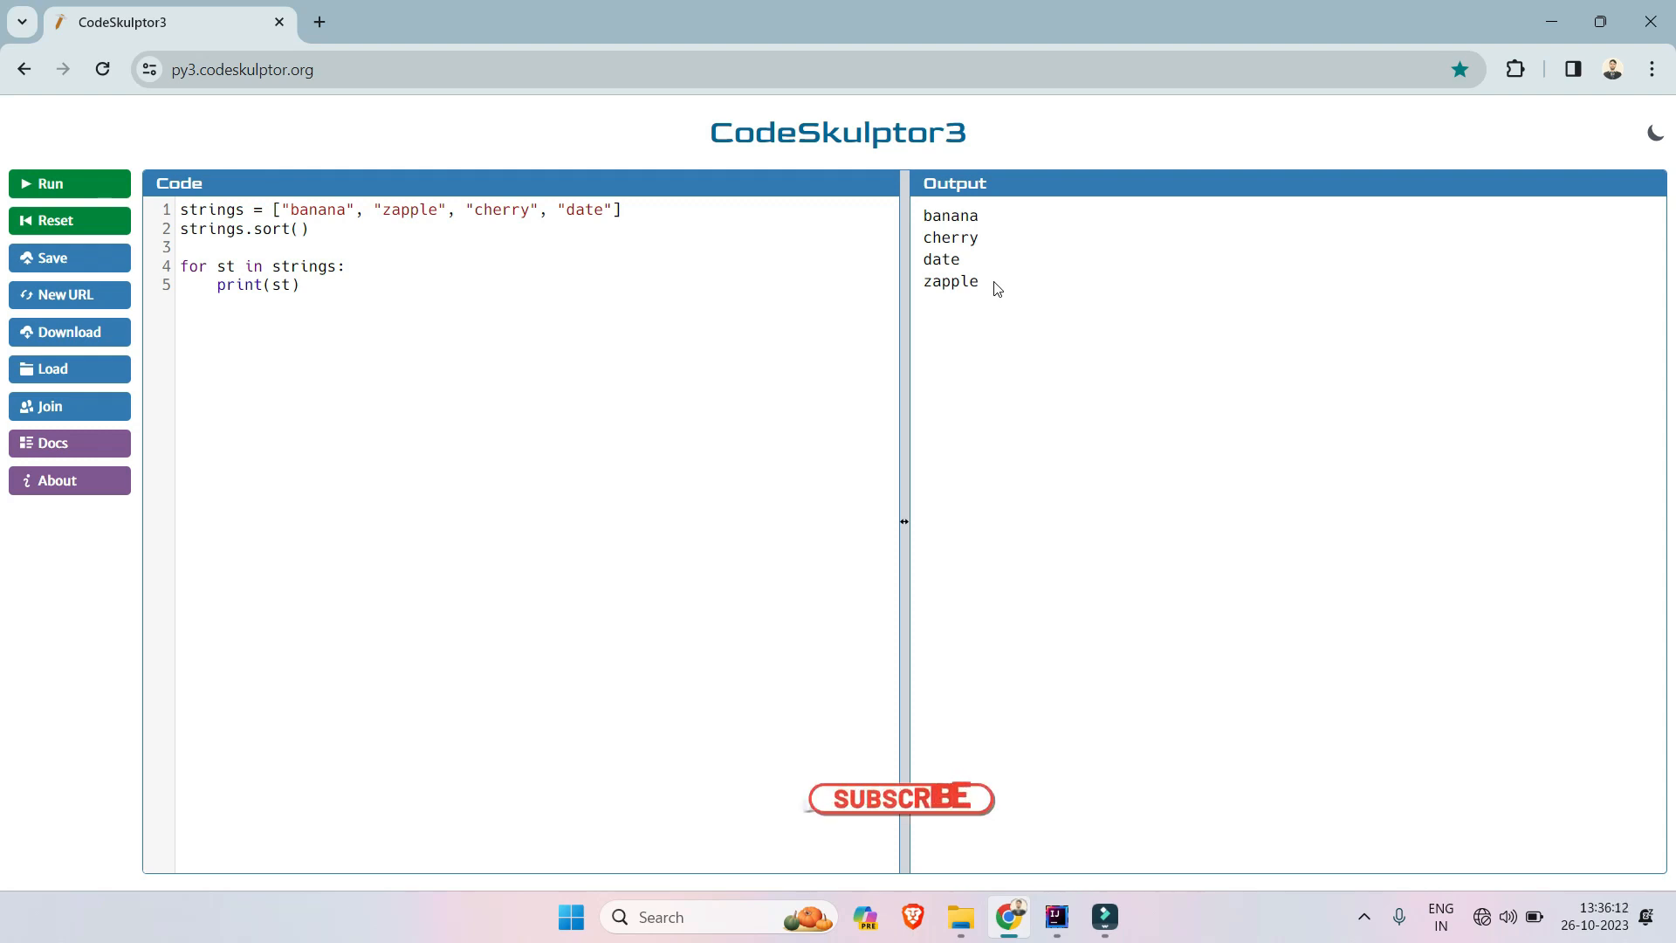
{"action": "left_click", "coordinate": [900, 799]}
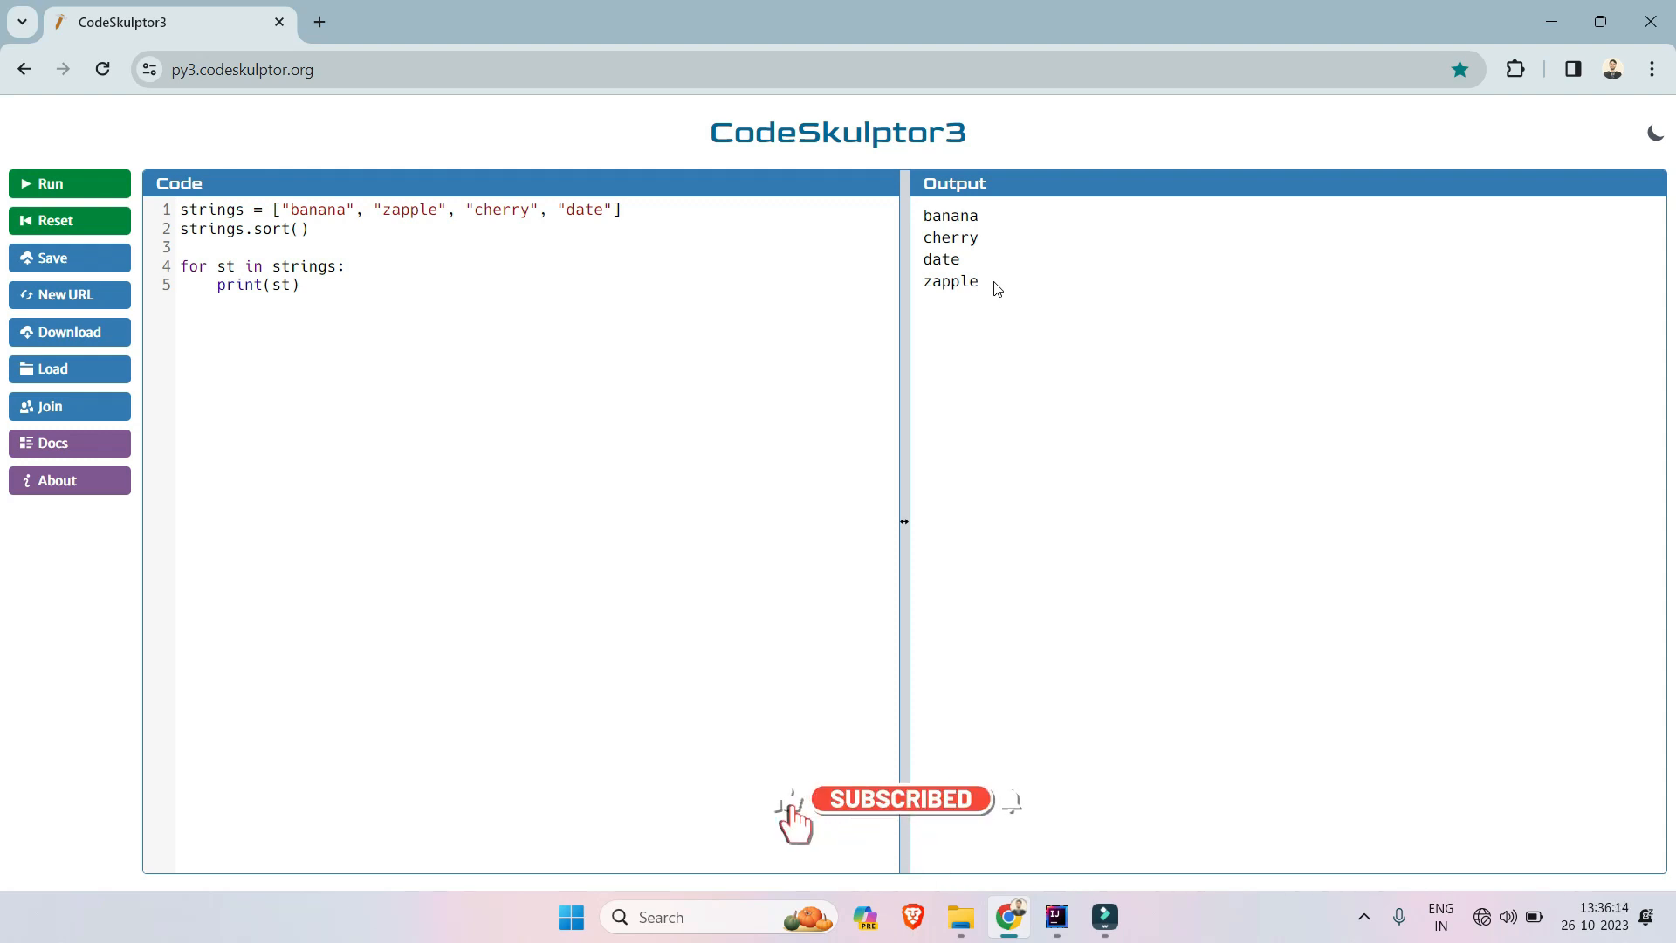